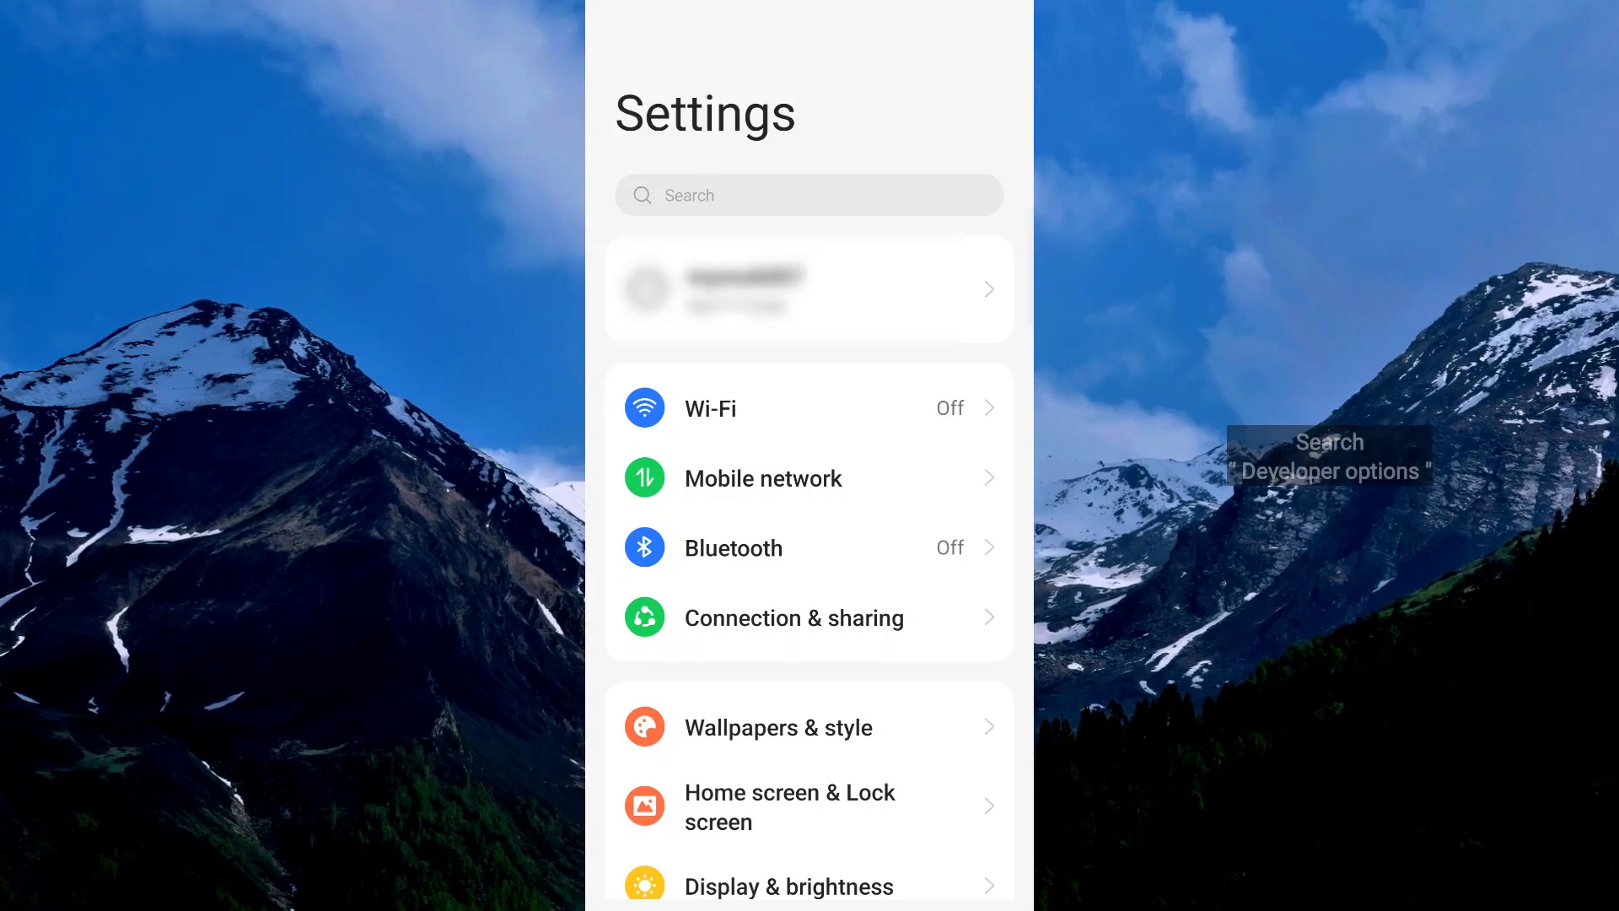
Search the settings for 'deve' to surface the Developer options result.
{"action": "left_click", "coordinate": [809, 194]}
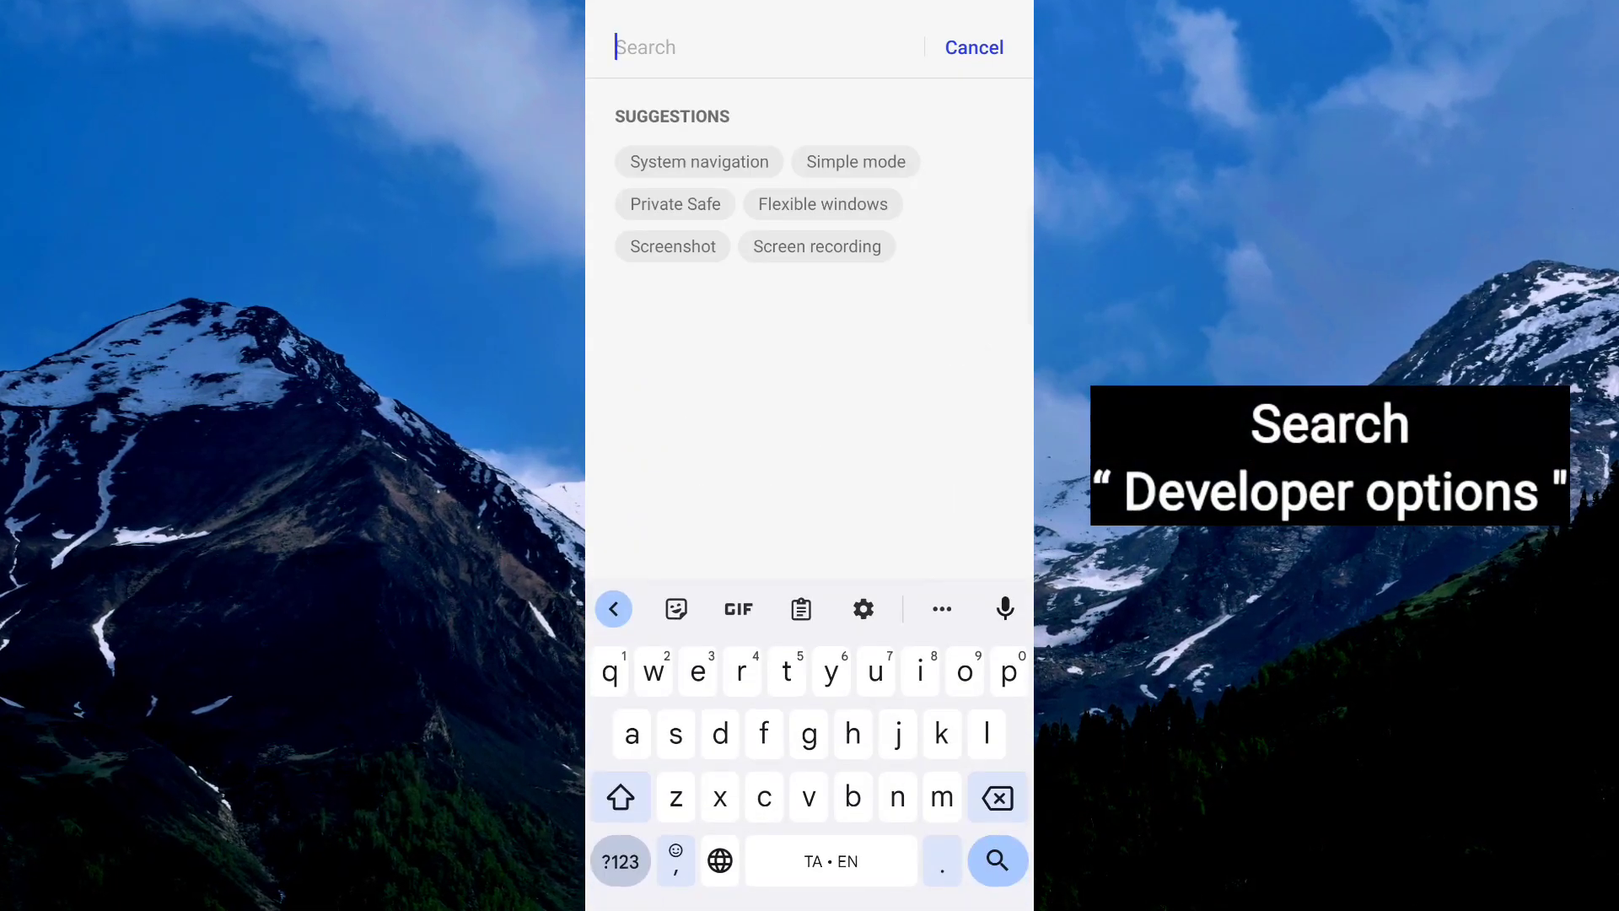
{"action": "type", "text": "deve"}
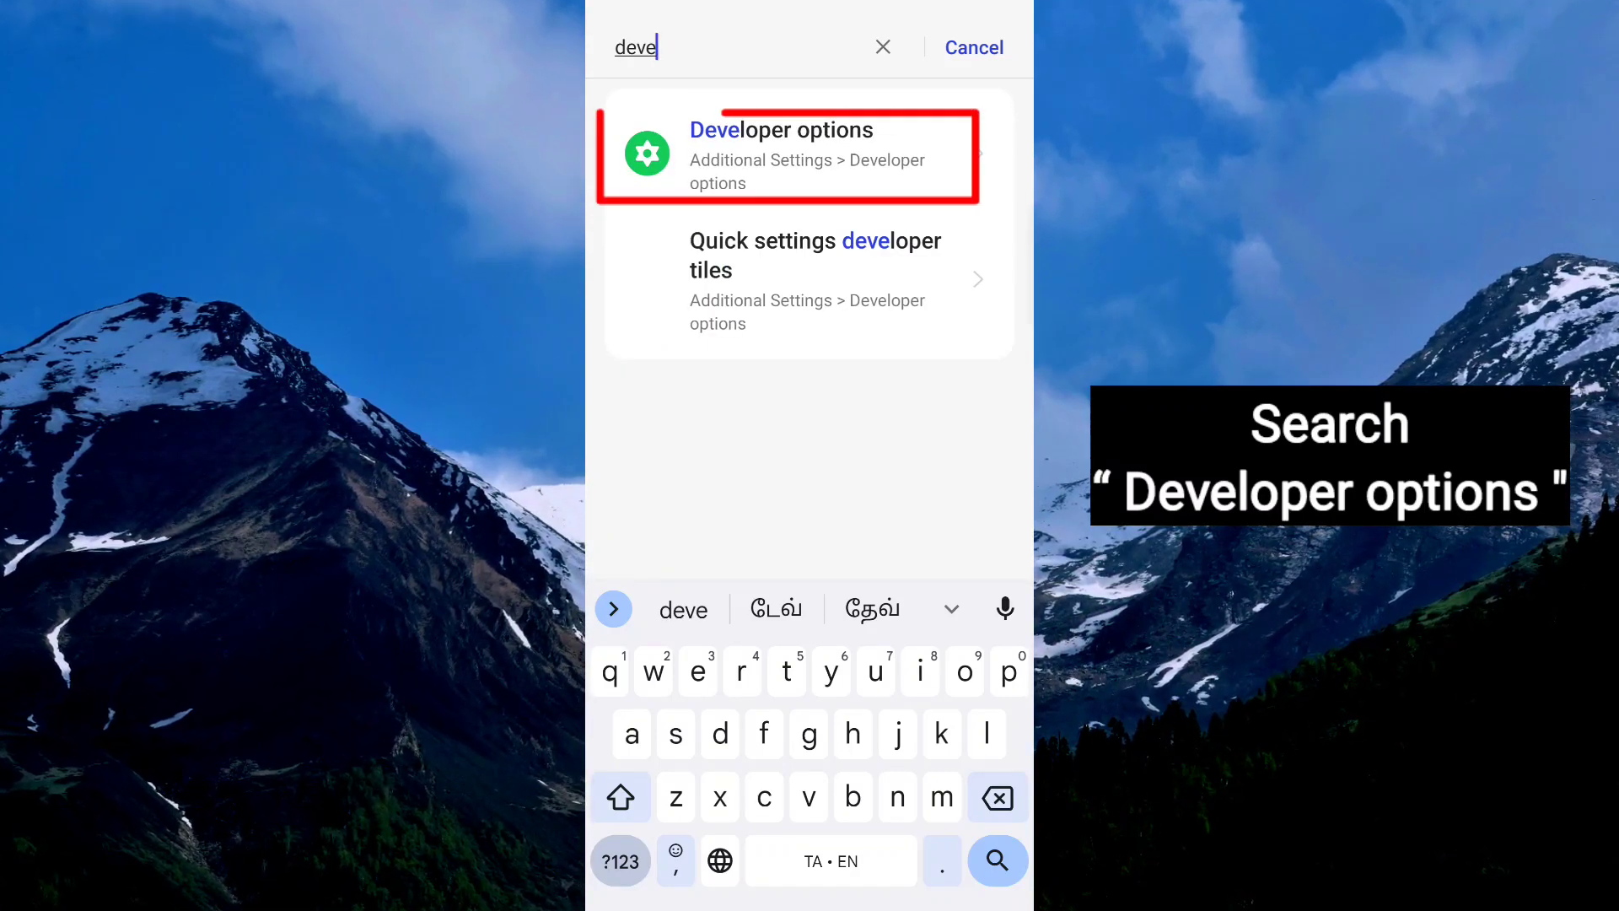
Open Developer options and scroll down to Graphics driver preferences.
{"action": "left_click", "coordinate": [782, 155]}
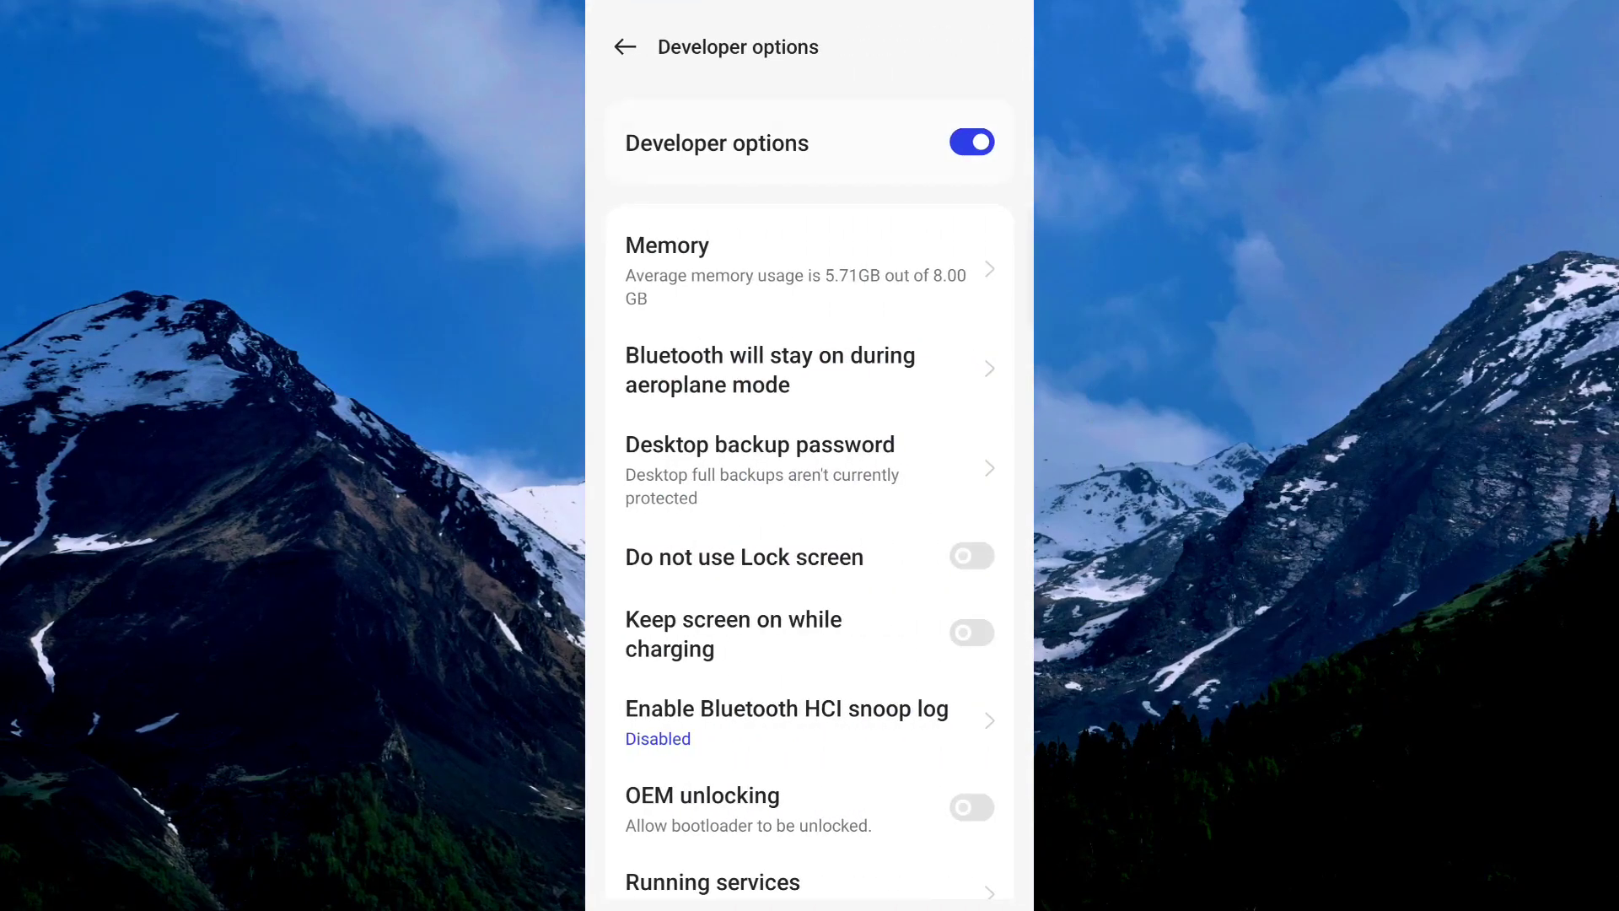
{"action": "scroll", "scroll_direction": "down", "scroll_amount": 3}
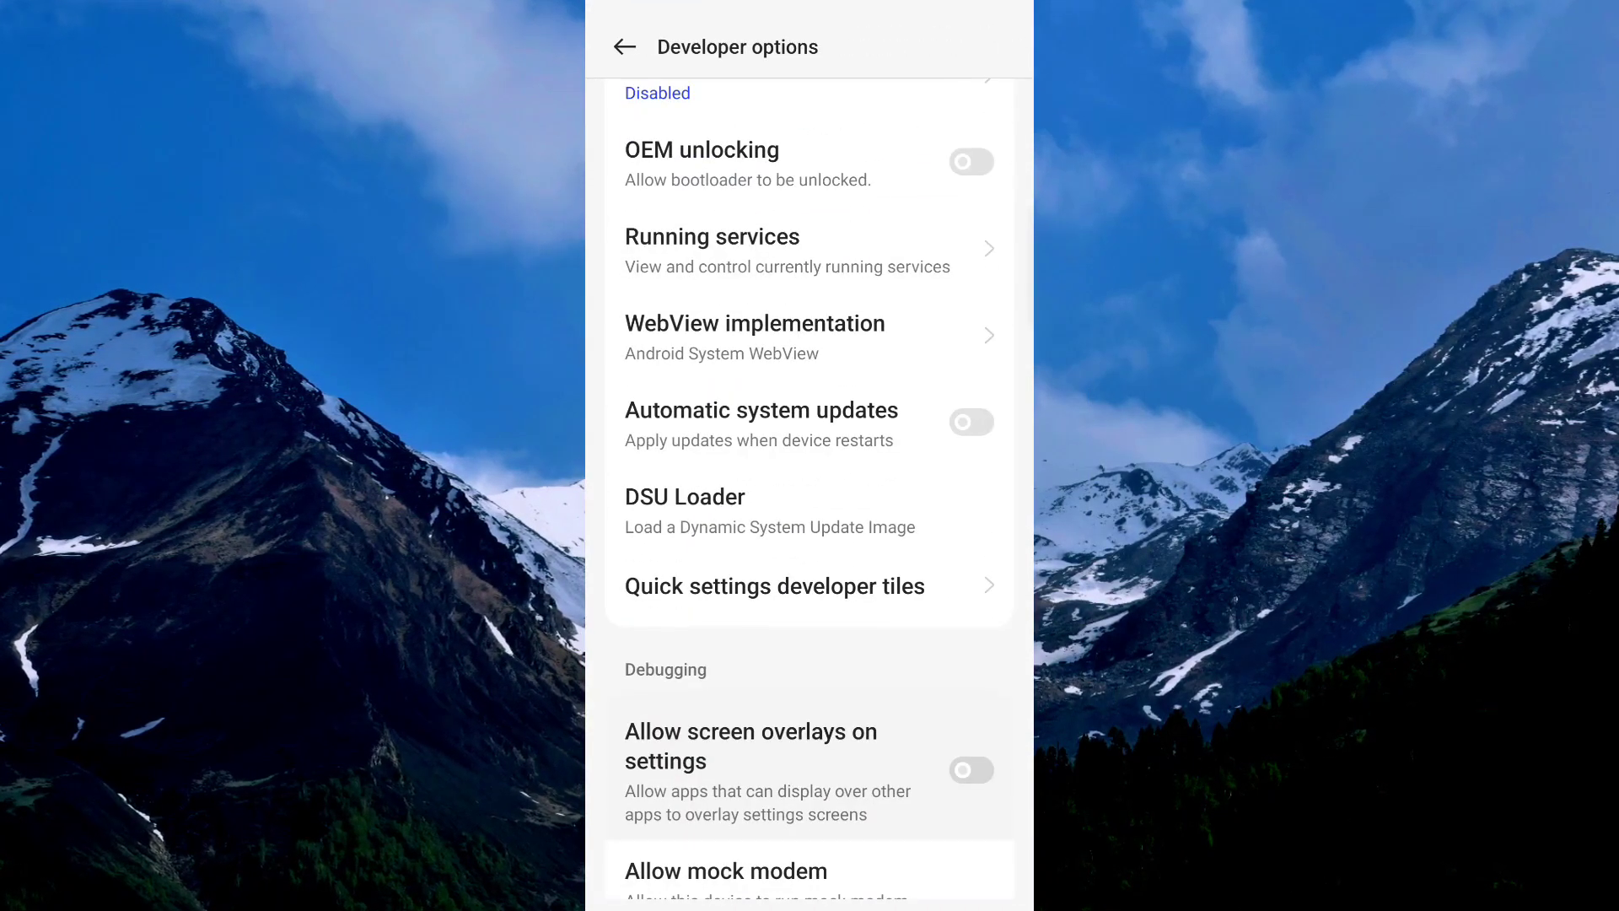
{"action": "scroll", "scroll_direction": "down", "scroll_amount": 3}
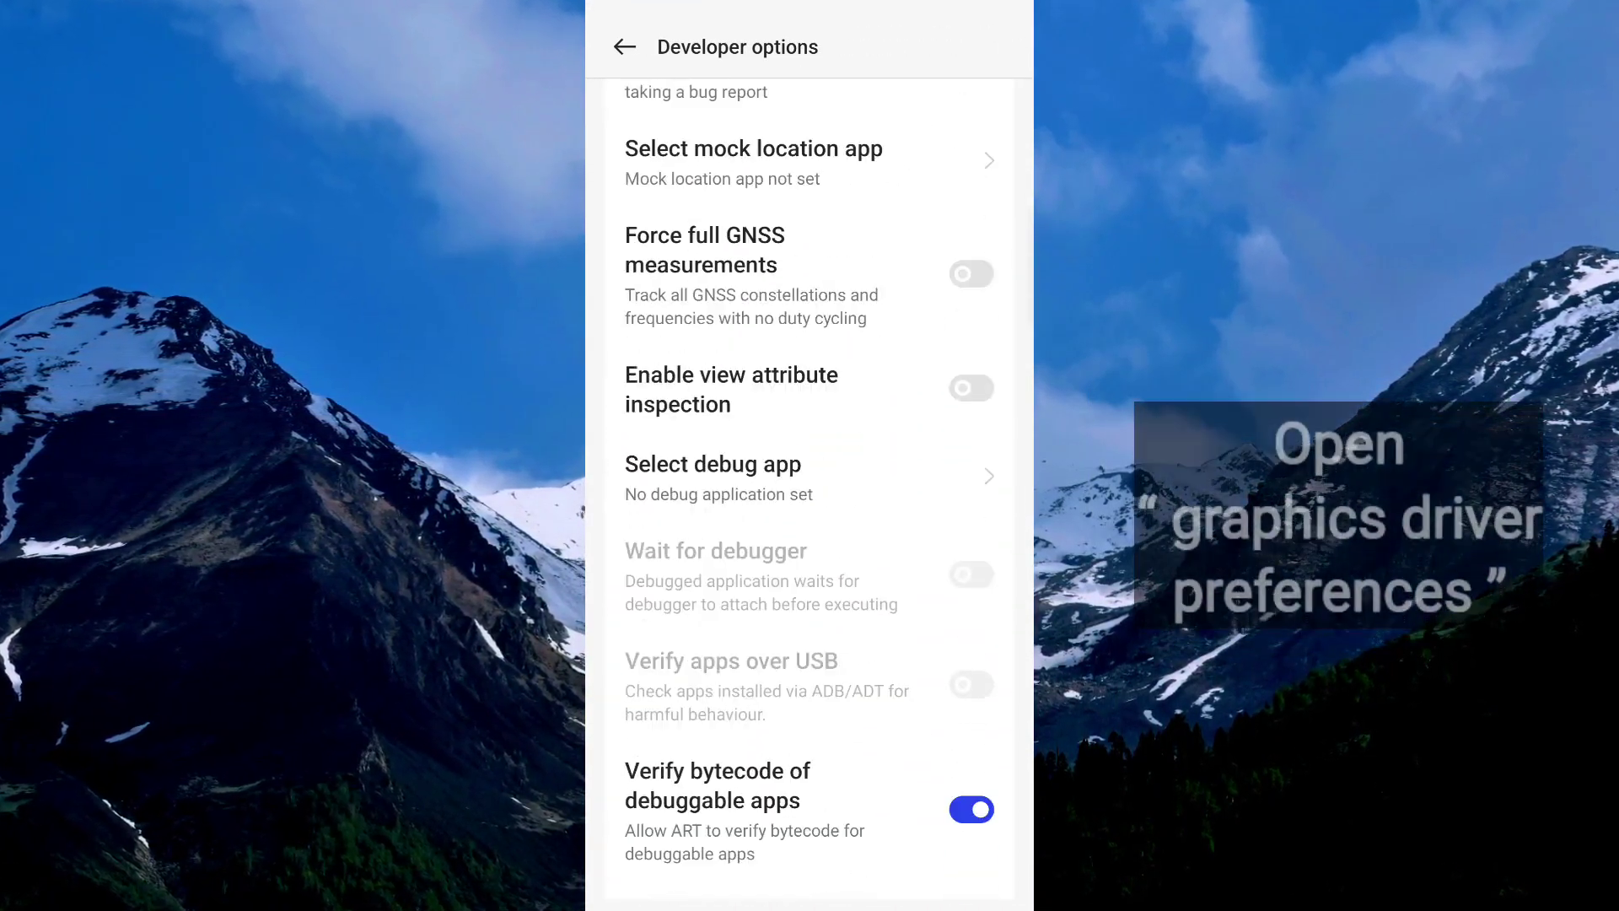
{"action": "scroll", "scroll_direction": "down", "scroll_amount": 3}
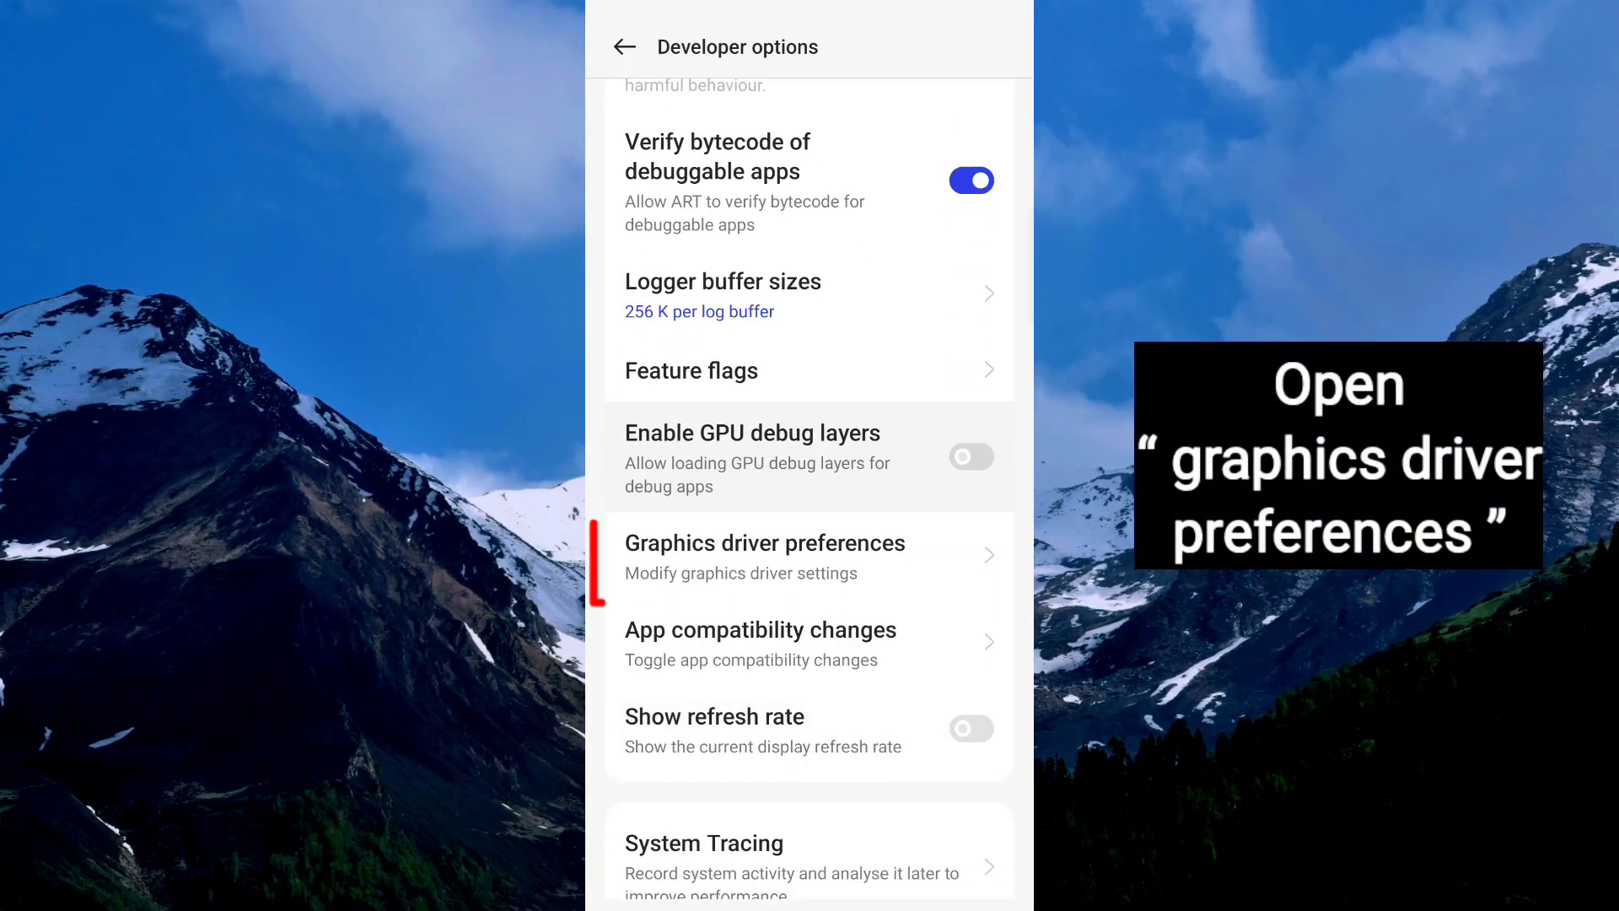
{"action": "left_click", "coordinate": [764, 558]}
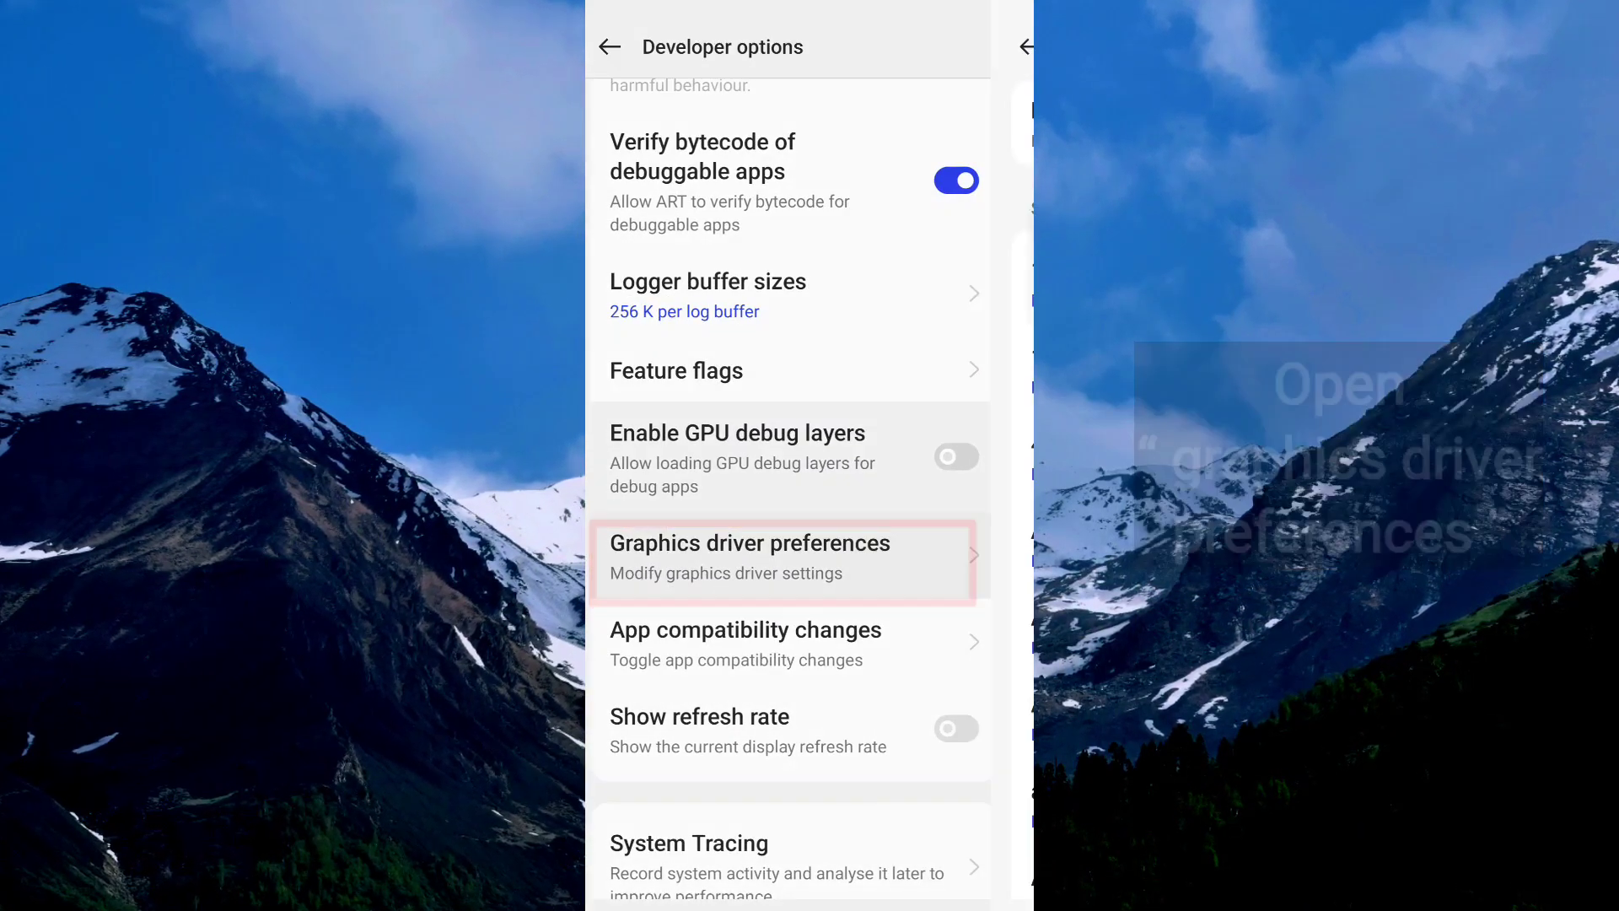
Set Roblox to System graphics driver and go back to Developer options.
{"action": "left_click", "coordinate": [749, 557]}
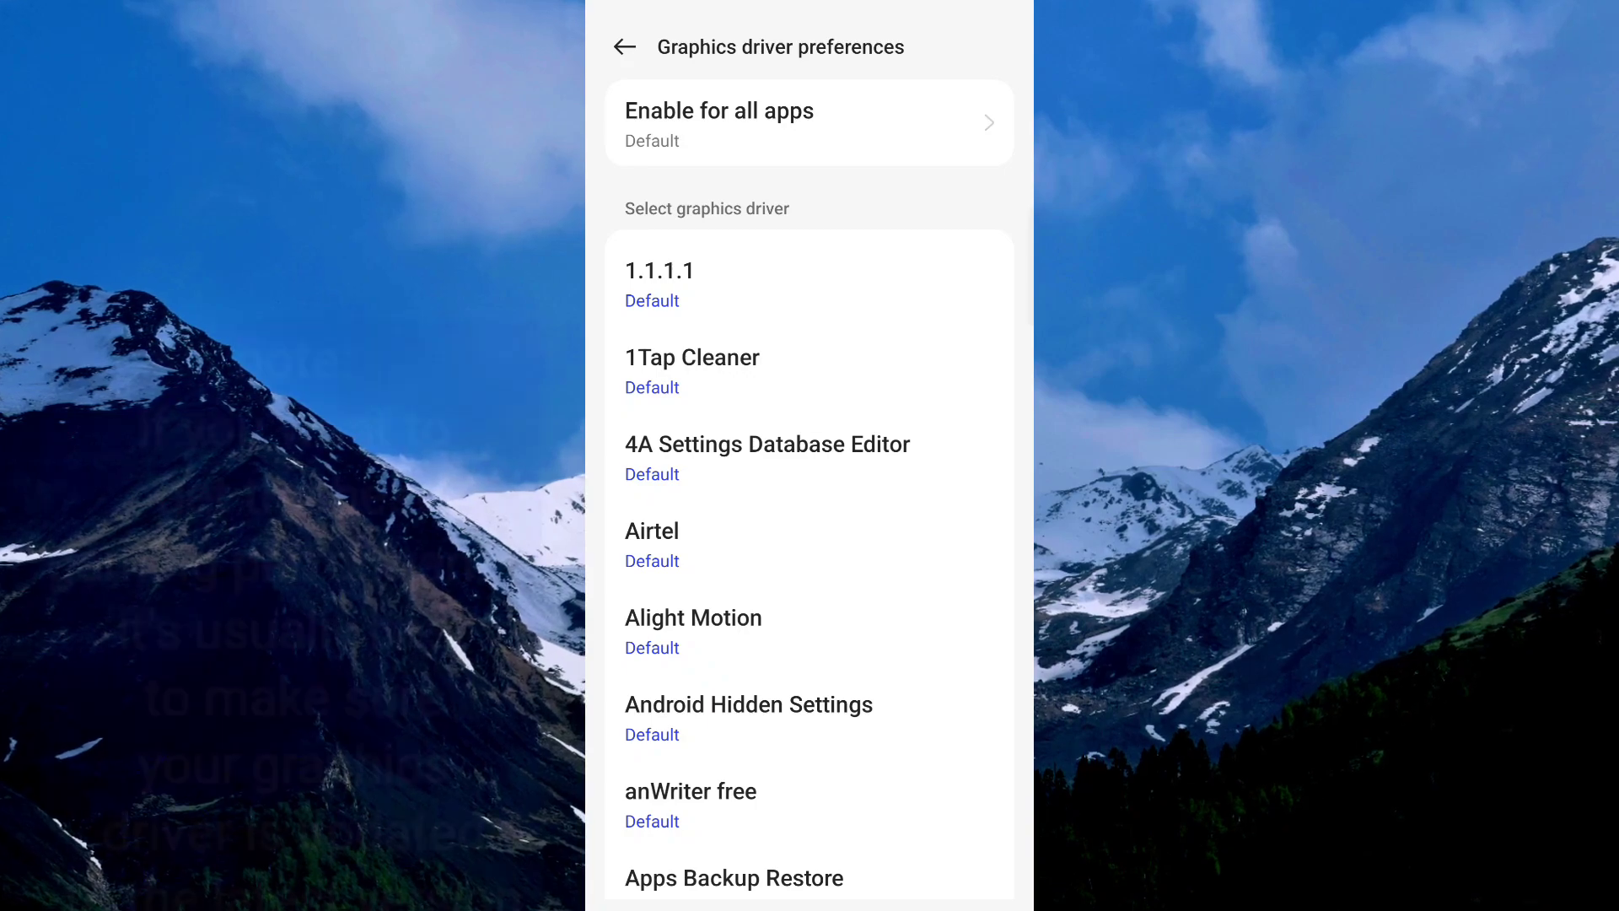
{"action": "scroll", "scroll_direction": "down", "scroll_amount": 3}
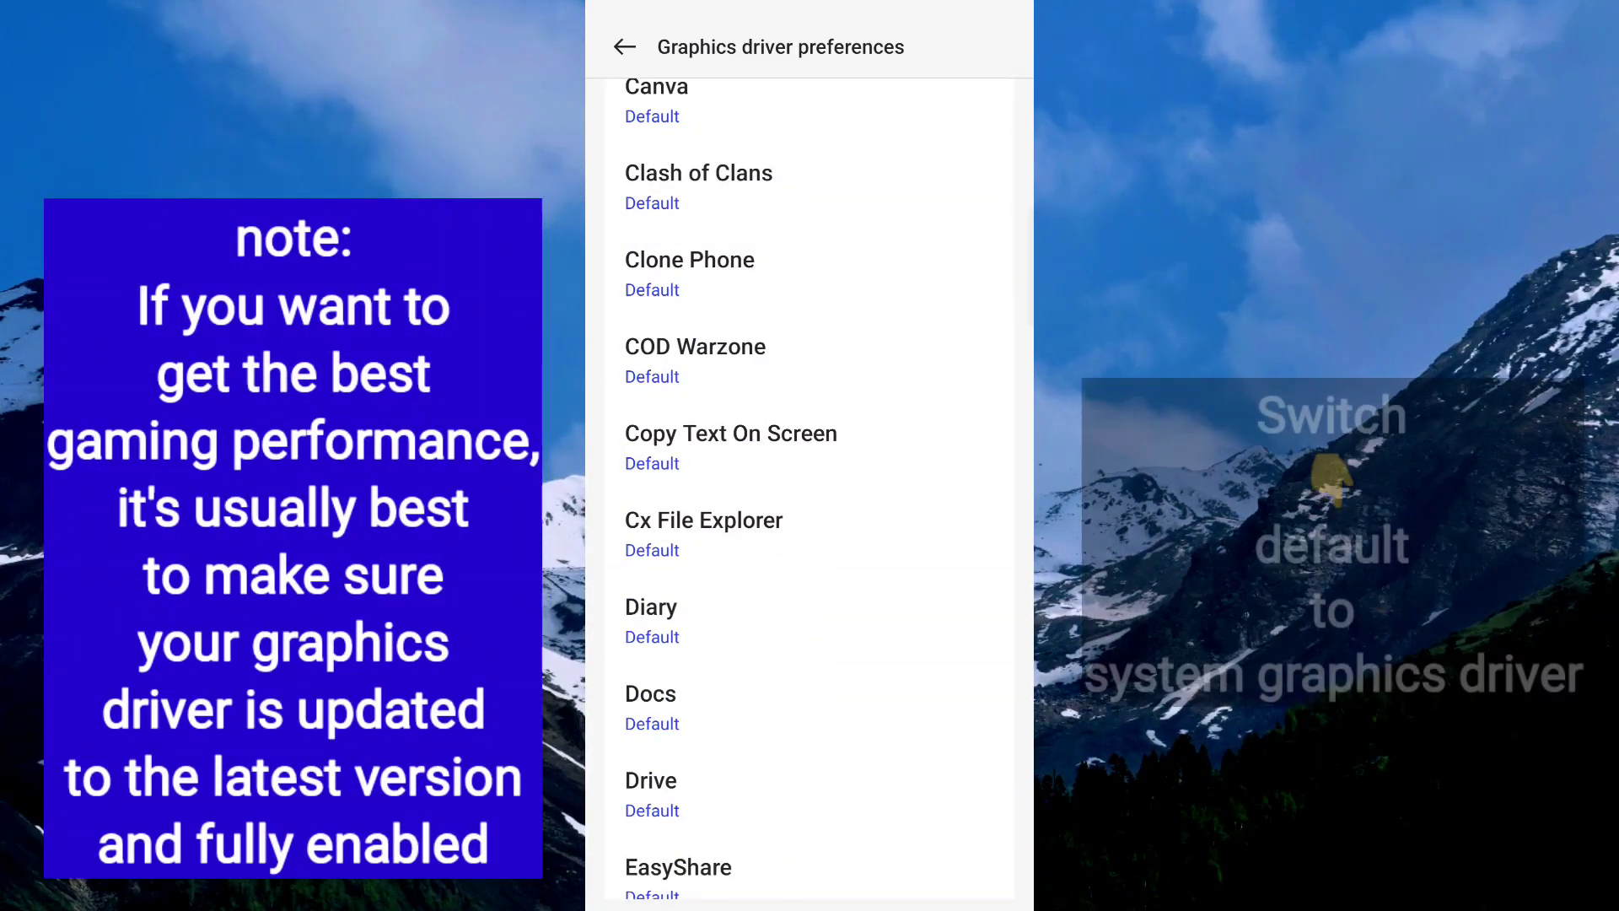
{"action": "scroll", "scroll_direction": "down", "scroll_amount": 3}
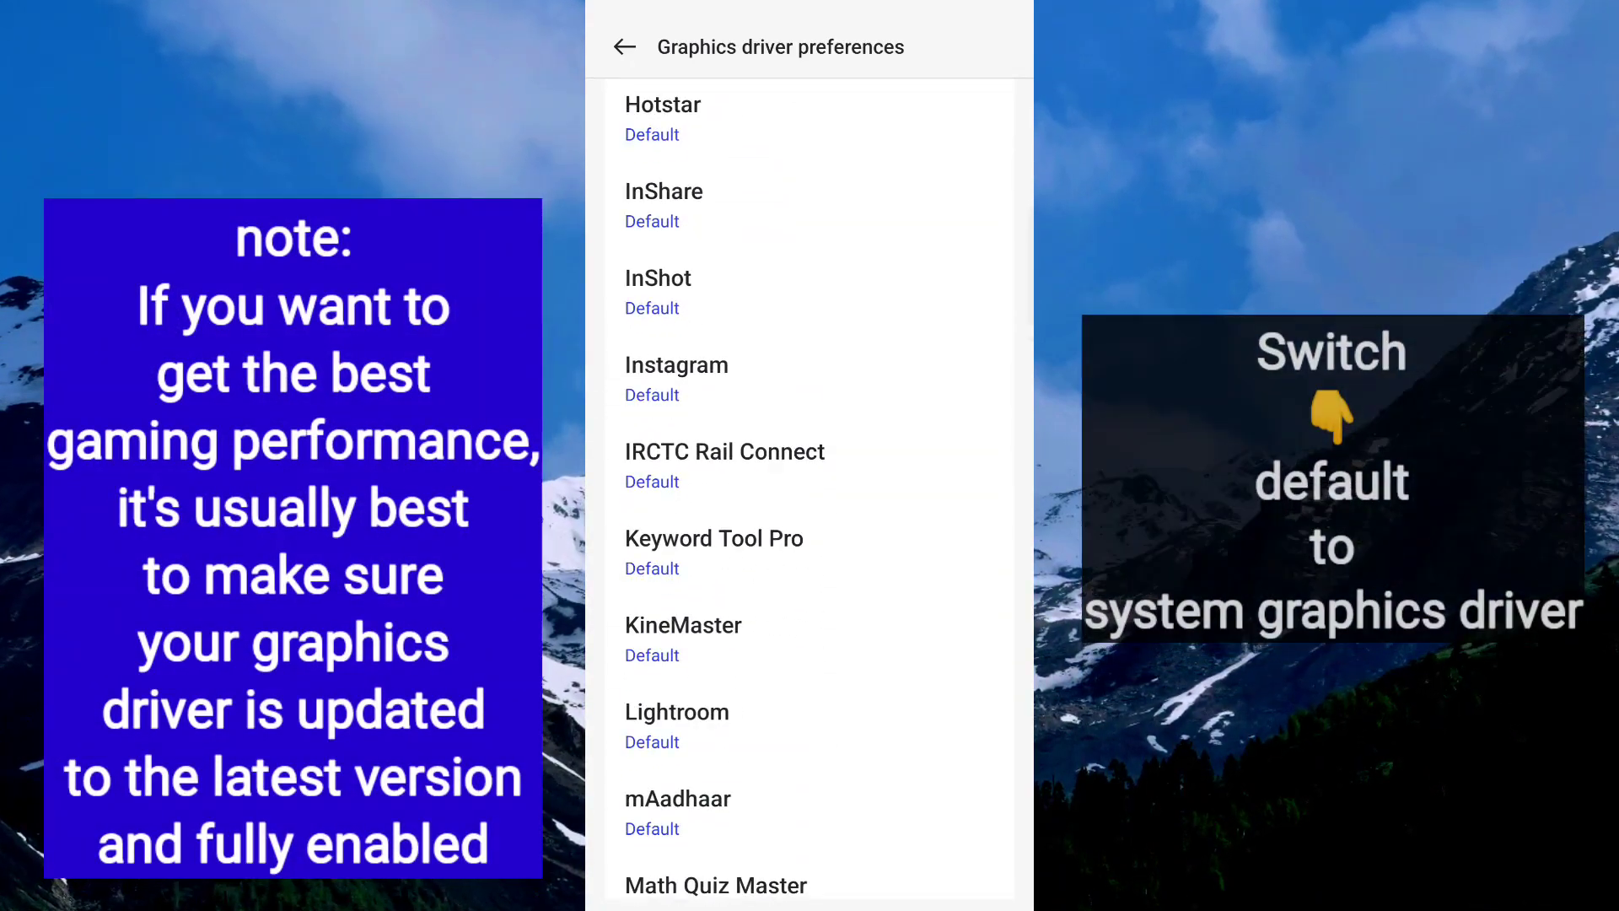
{"action": "scroll", "scroll_direction": "down", "scroll_amount": 3}
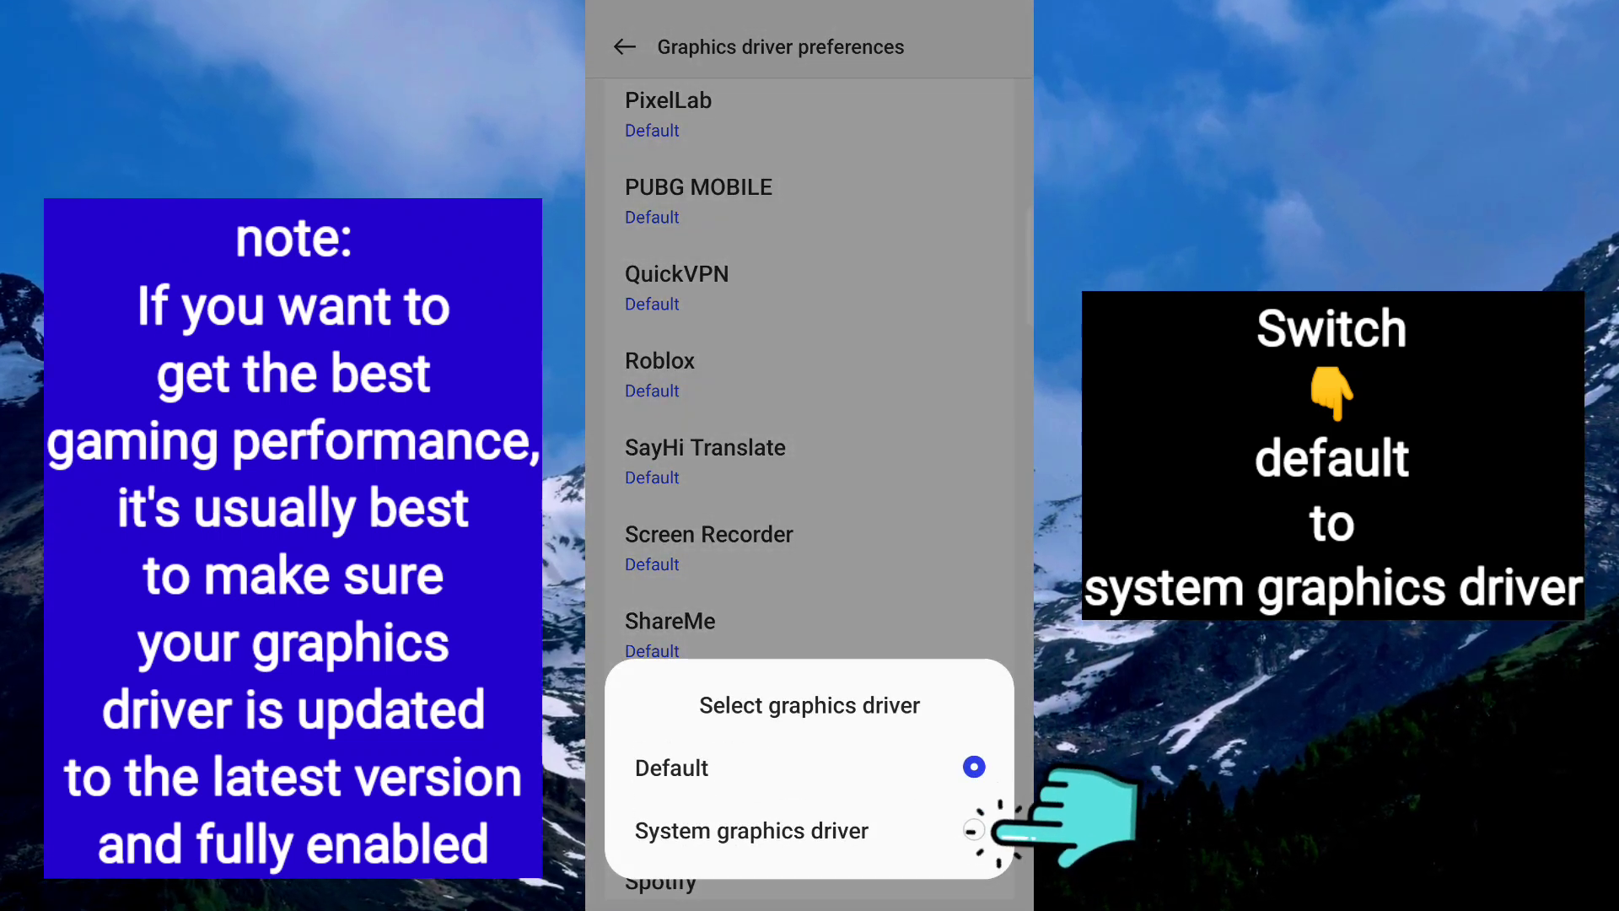
{"action": "left_click", "coordinate": [751, 829]}
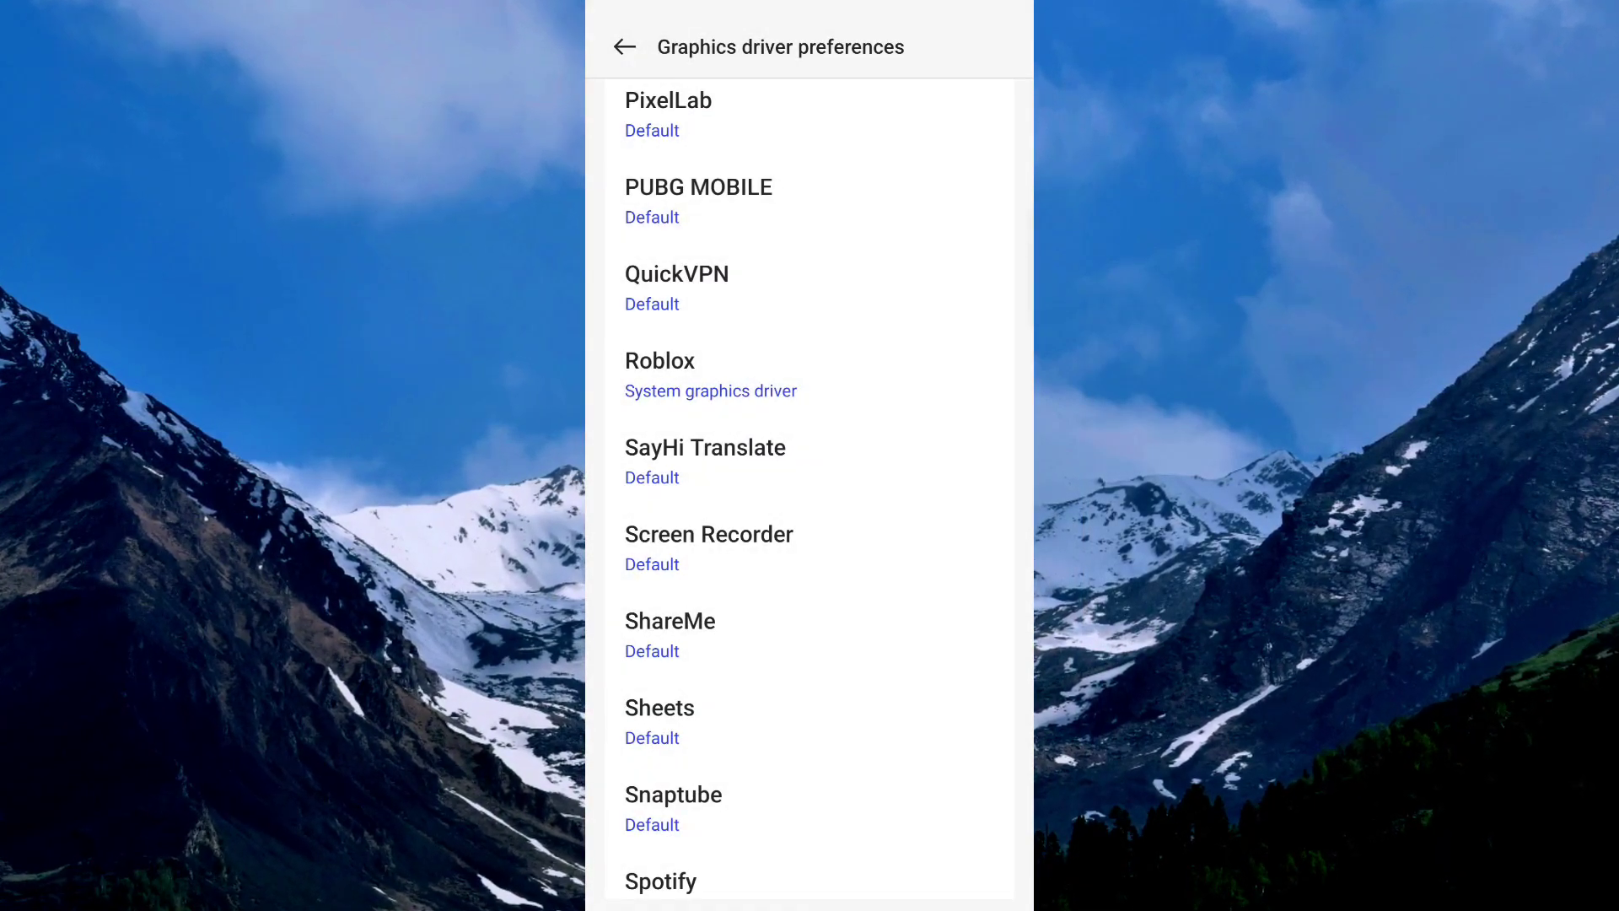
{"action": "left_click", "coordinate": [624, 46]}
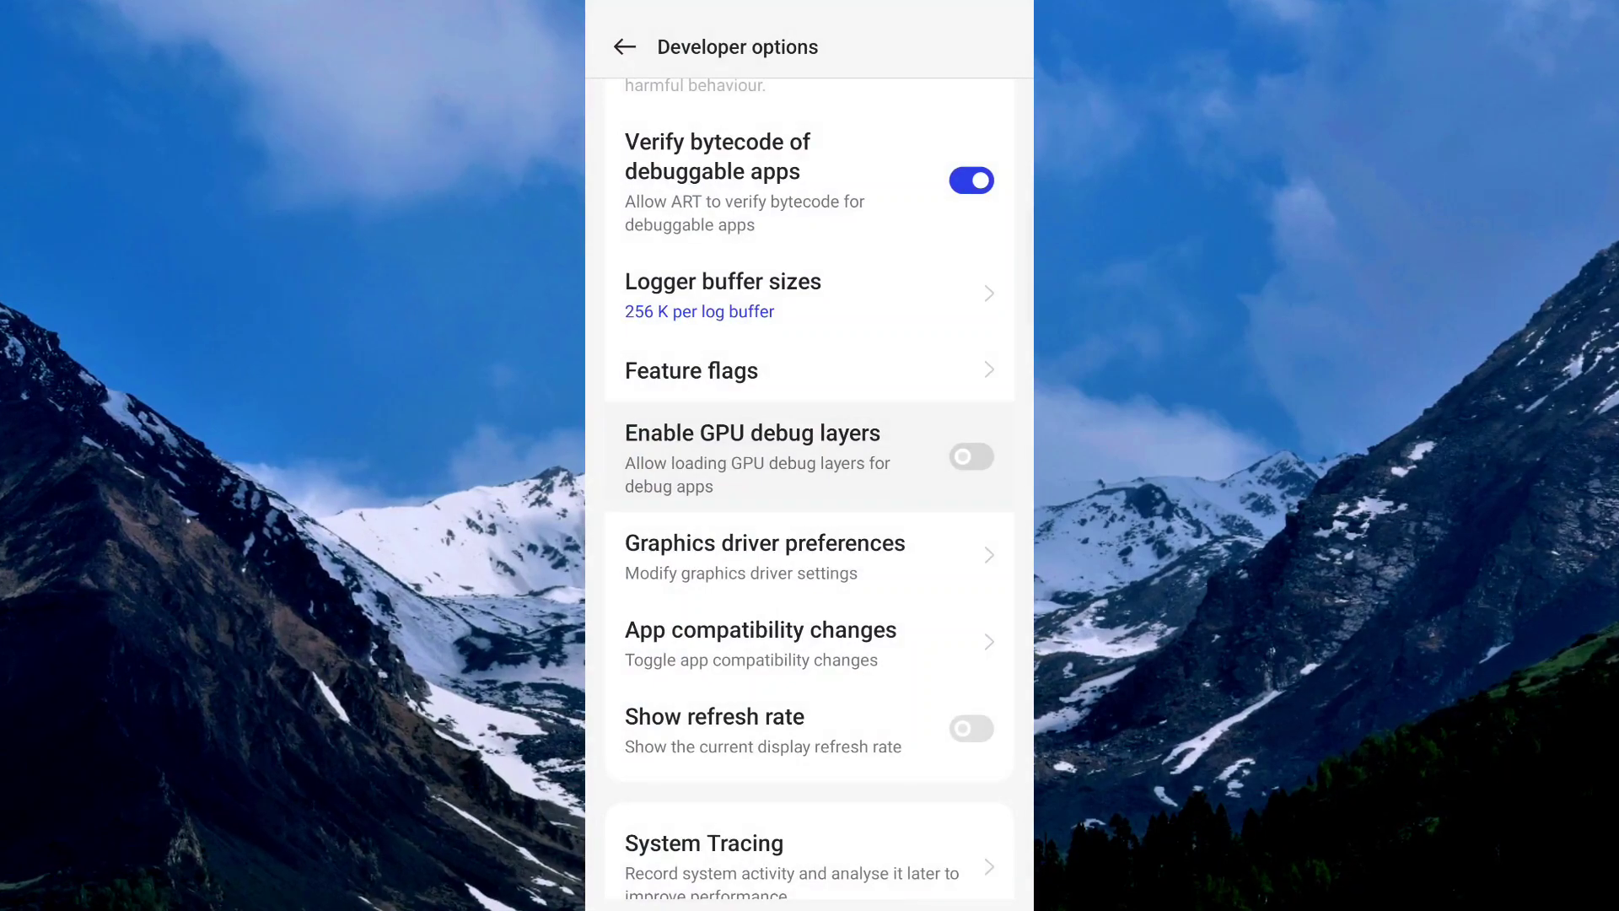
Set Window, Transition and Animator duration animation scales to 1x.
{"action": "scroll", "scroll_direction": "down", "scroll_amount": 3}
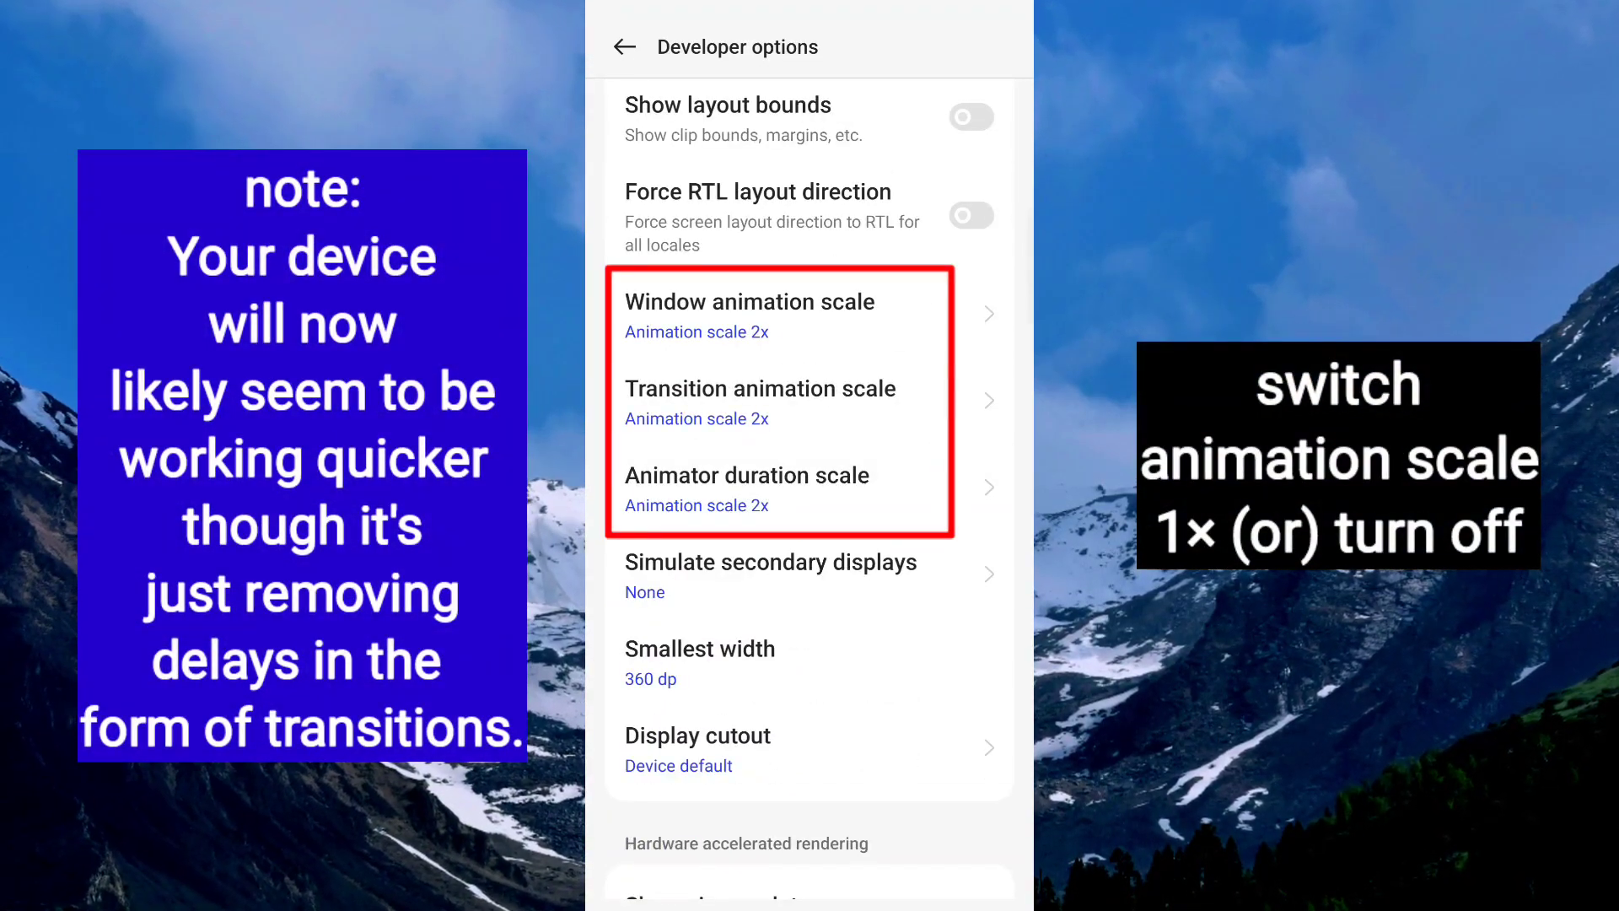
{"action": "left_click", "coordinate": [749, 302]}
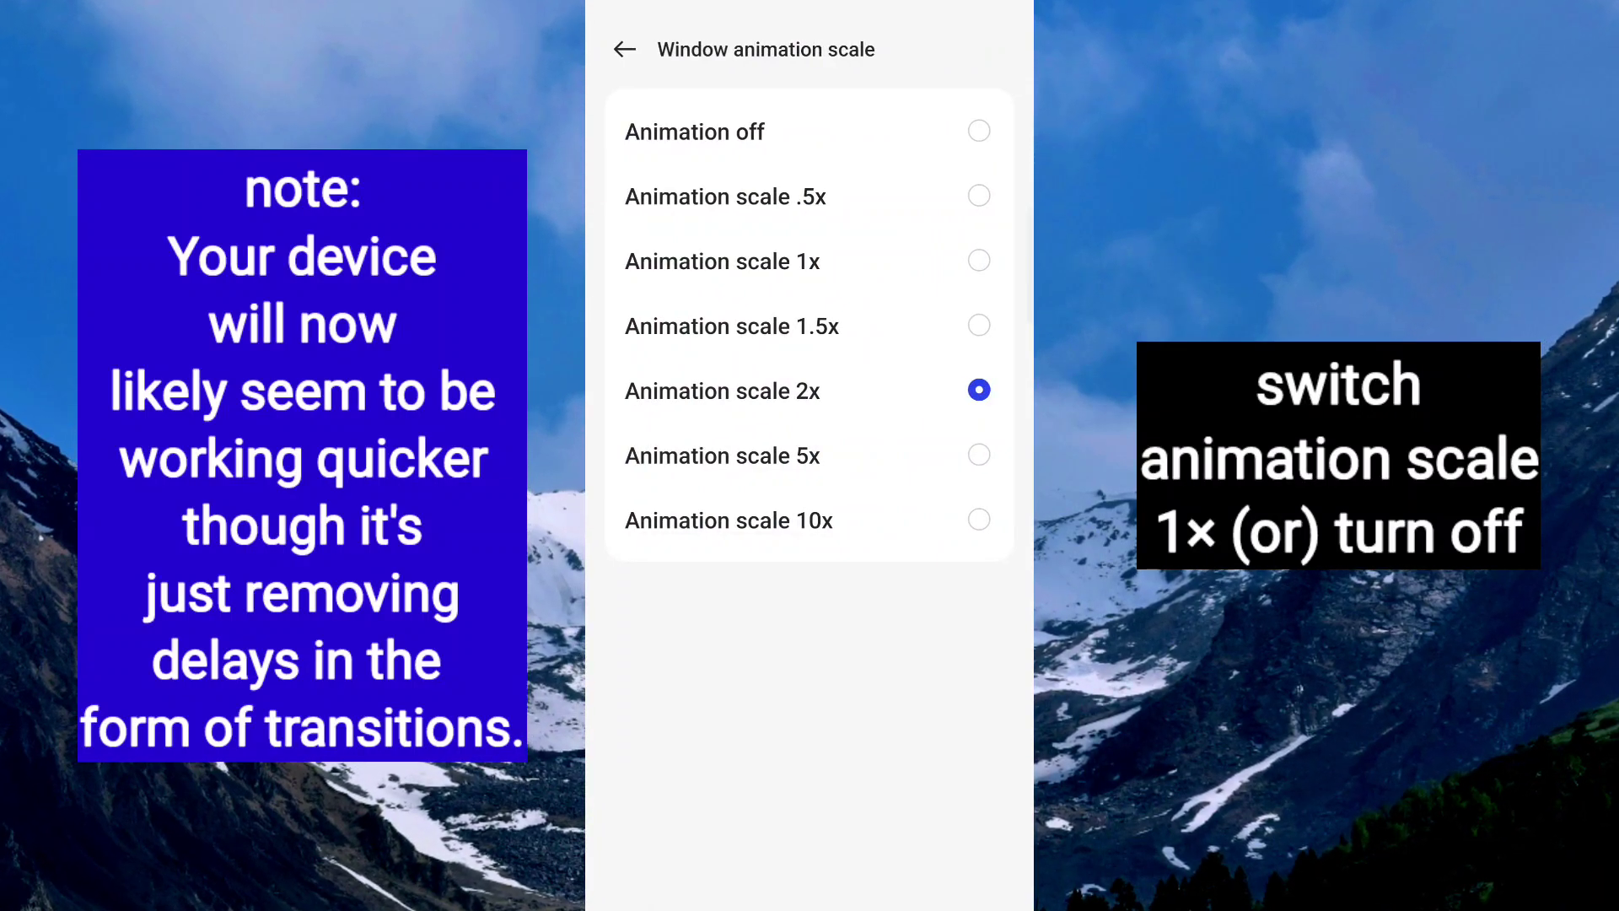
{"action": "left_click", "coordinate": [723, 261]}
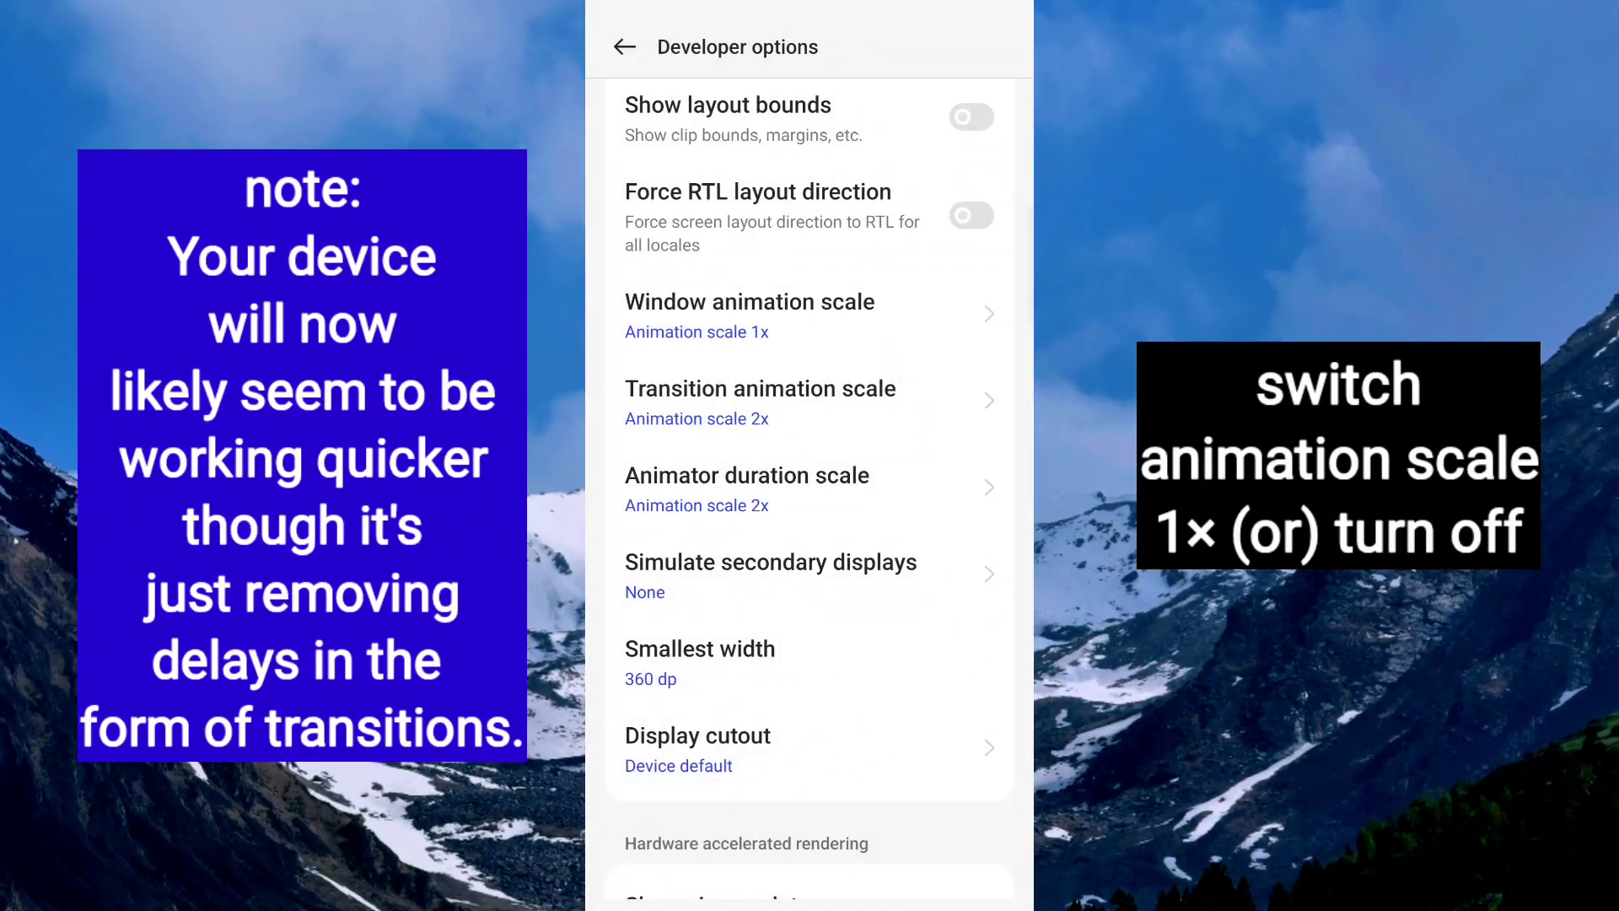
{"action": "left_click", "coordinate": [759, 403]}
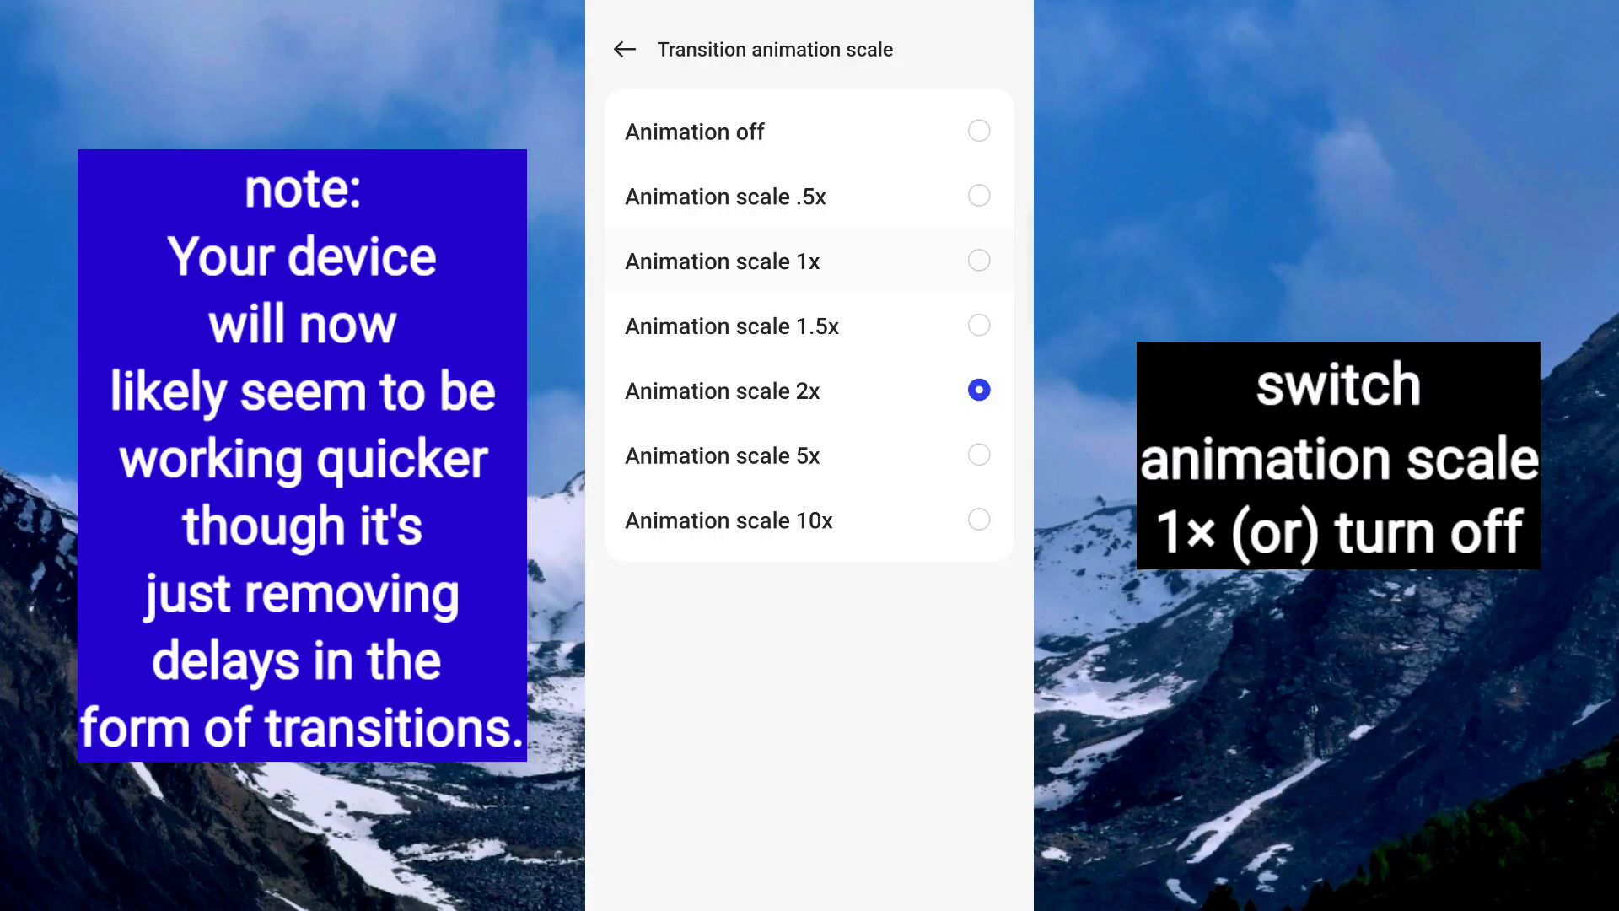
{"action": "left_click", "coordinate": [624, 47]}
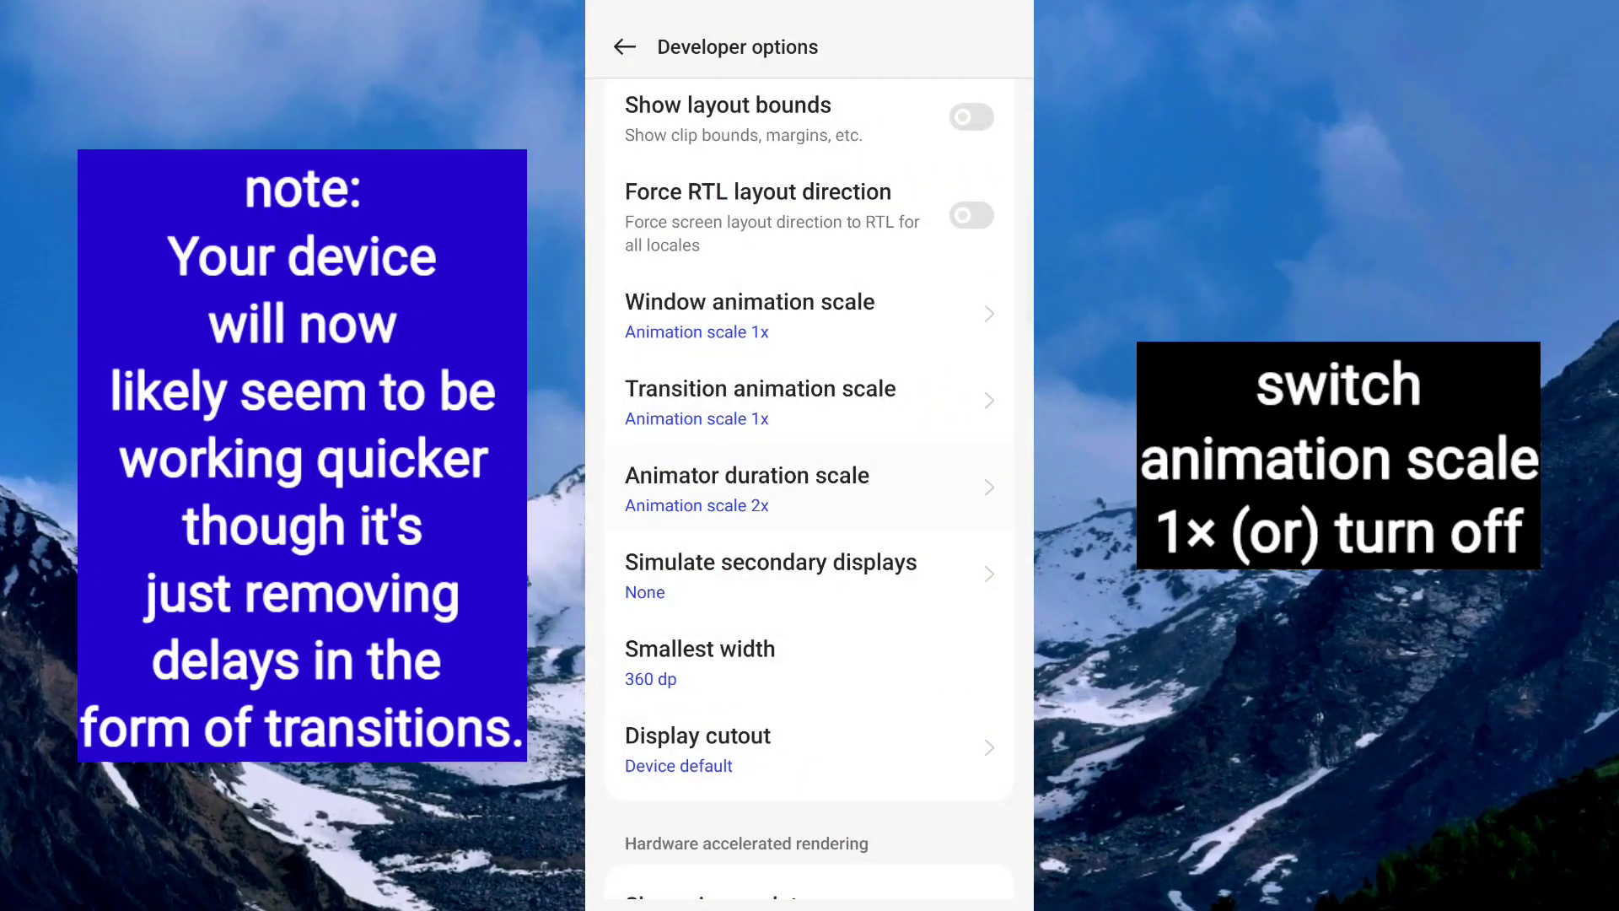
{"action": "left_click", "coordinate": [809, 488]}
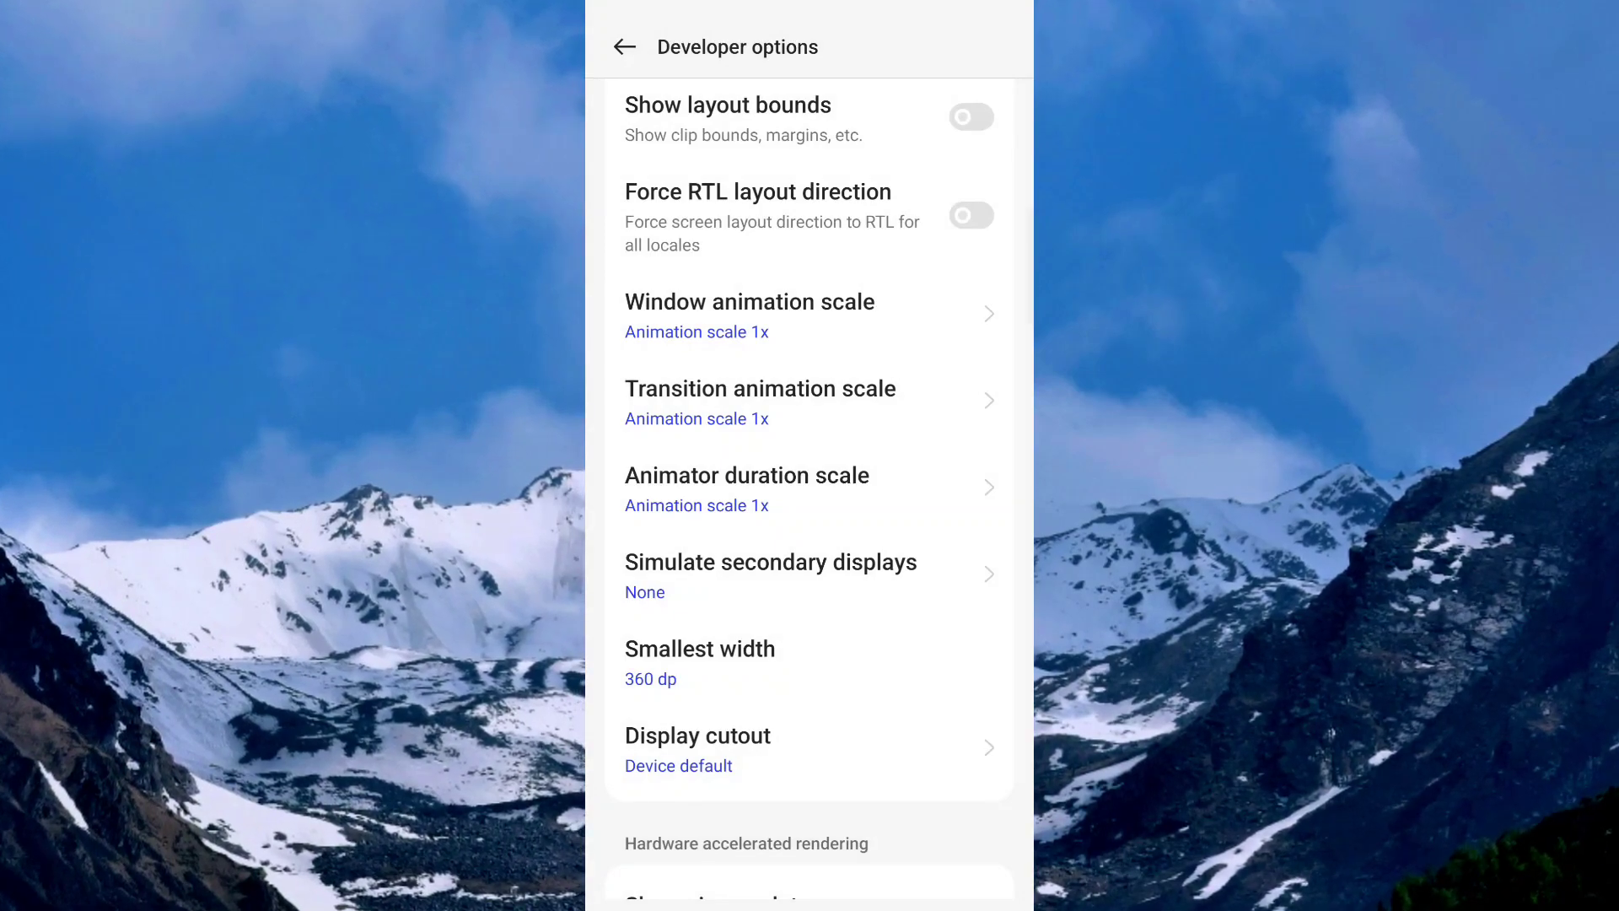
Under Hardware accelerated rendering, switch off Force 4x MSAA and switch on Disable HW overlays.
{"action": "scroll", "scroll_direction": "down", "scroll_amount": 3}
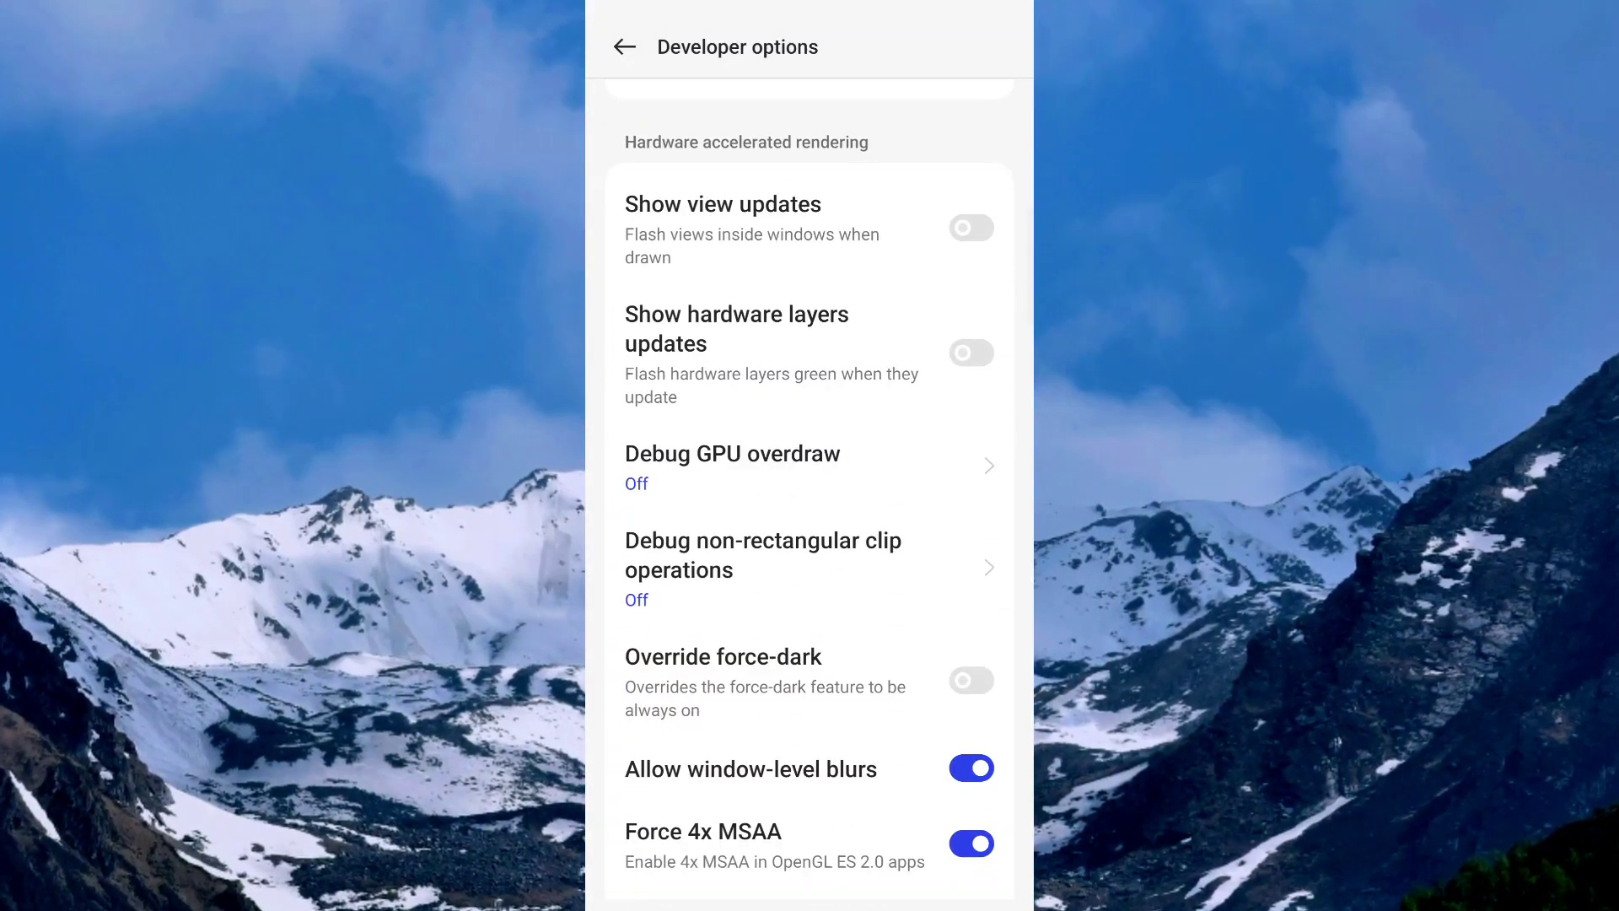
{"action": "scroll", "scroll_direction": "down", "scroll_amount": 3}
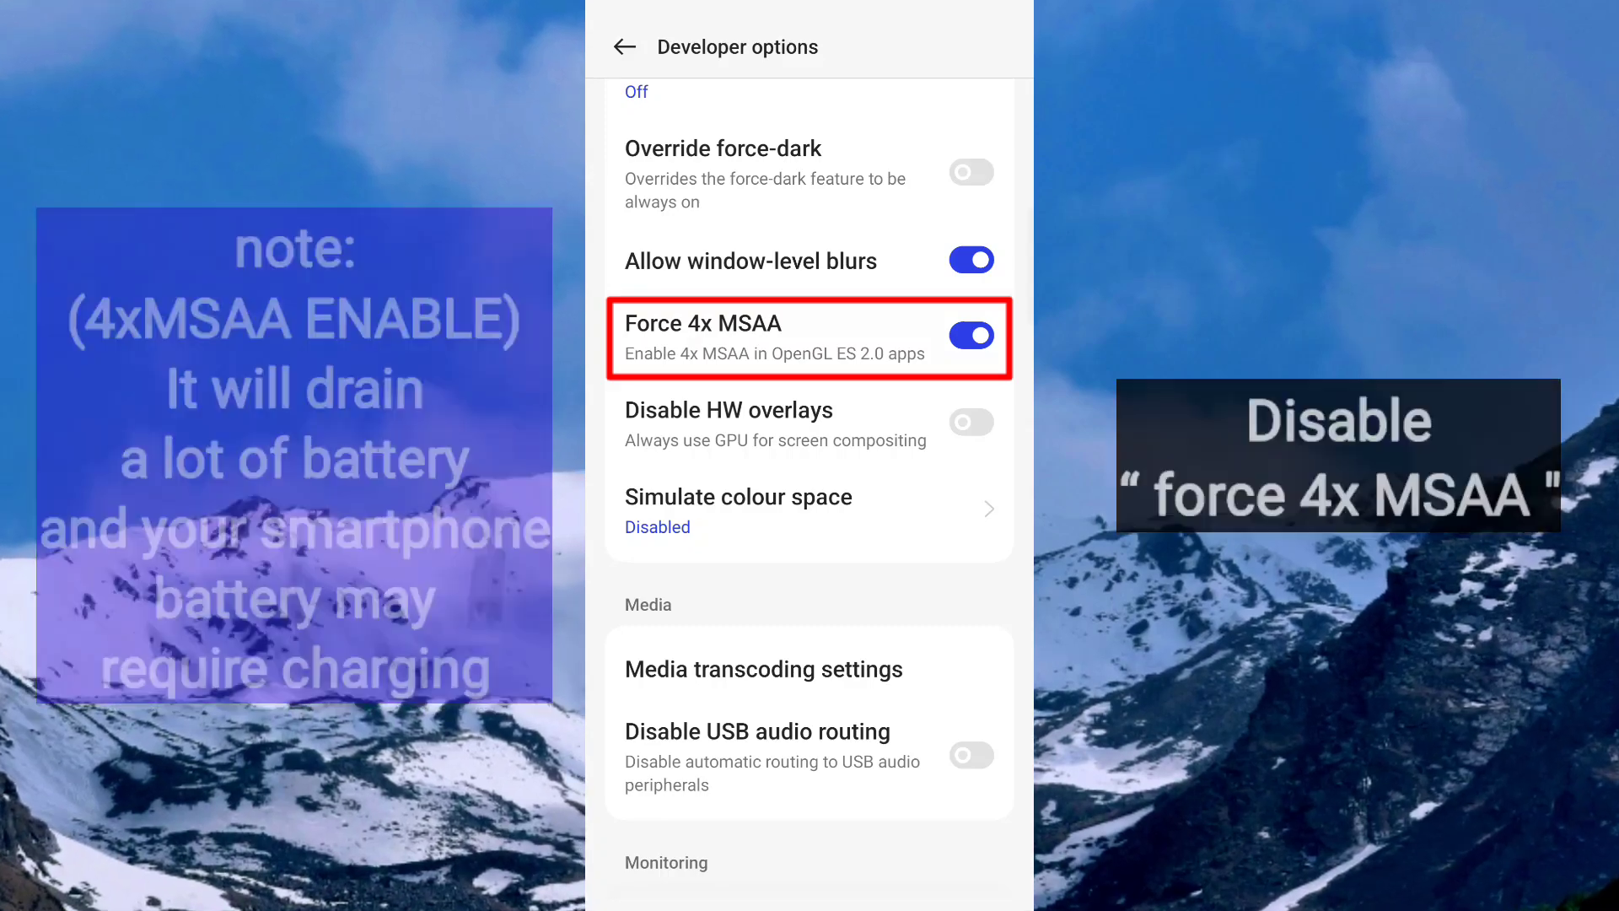
{"action": "left_click", "coordinate": [969, 335]}
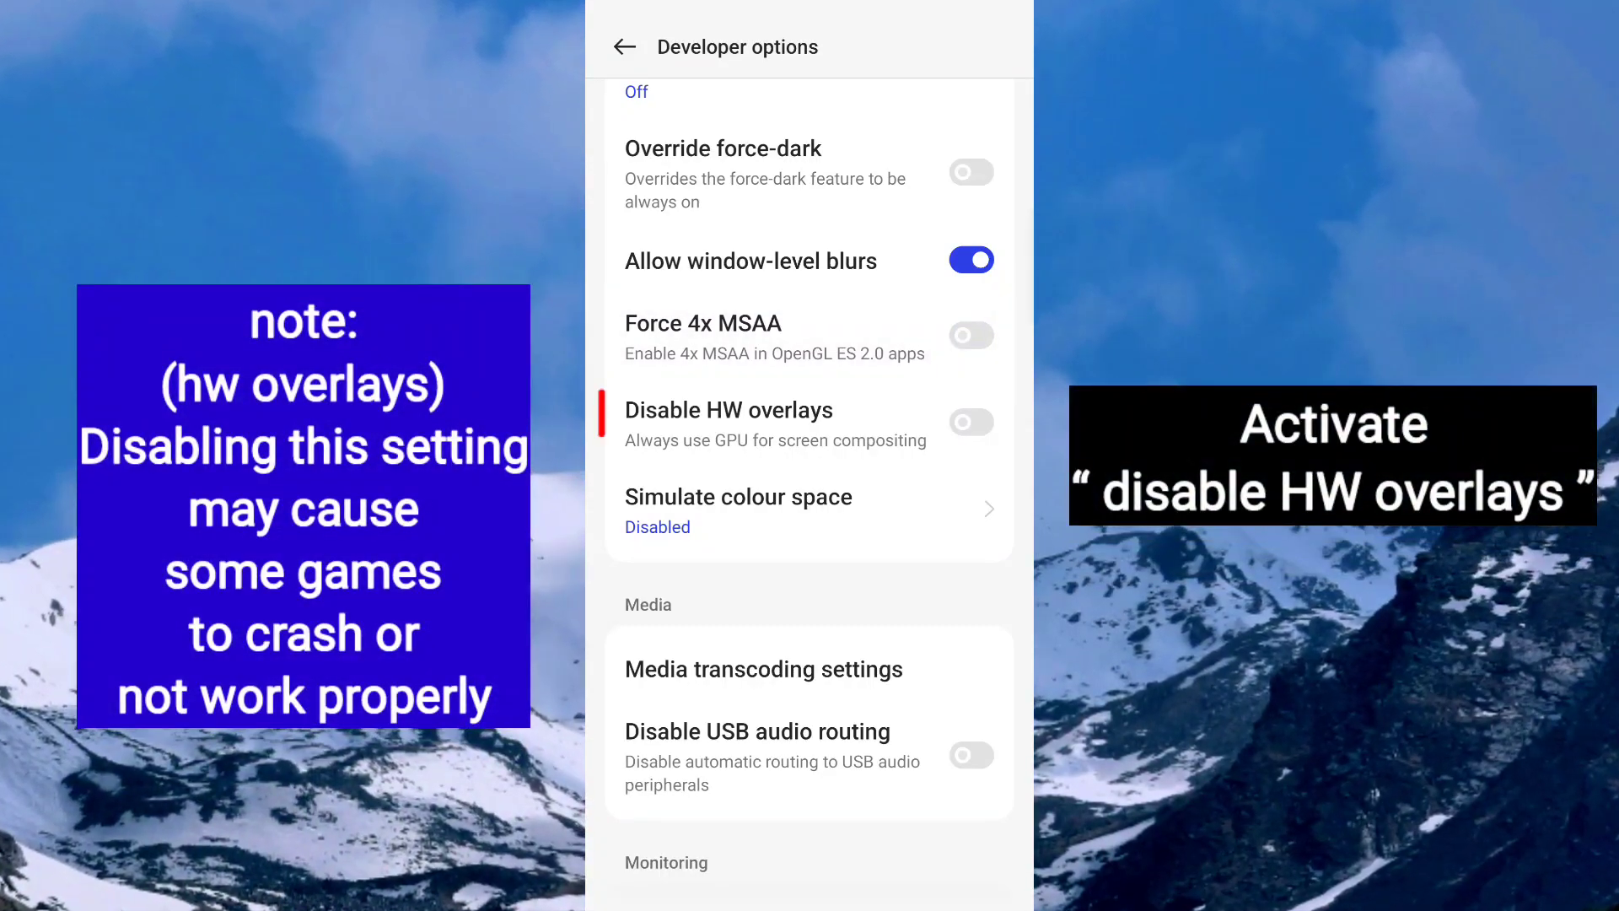
{"action": "left_click", "coordinate": [809, 422]}
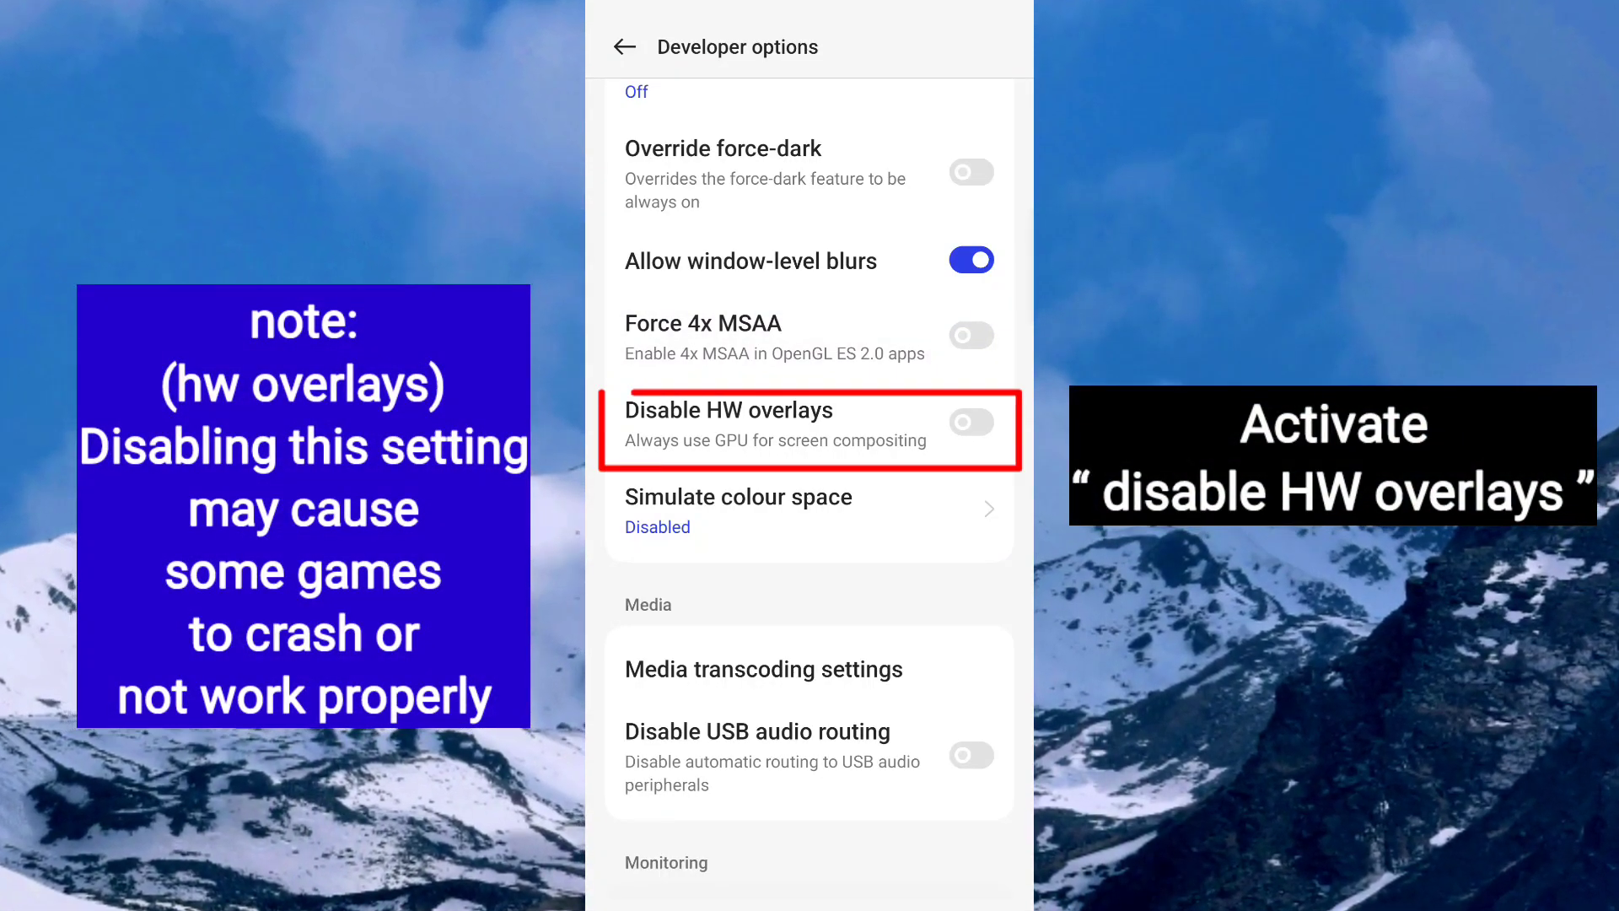
{"action": "left_click", "coordinate": [969, 422]}
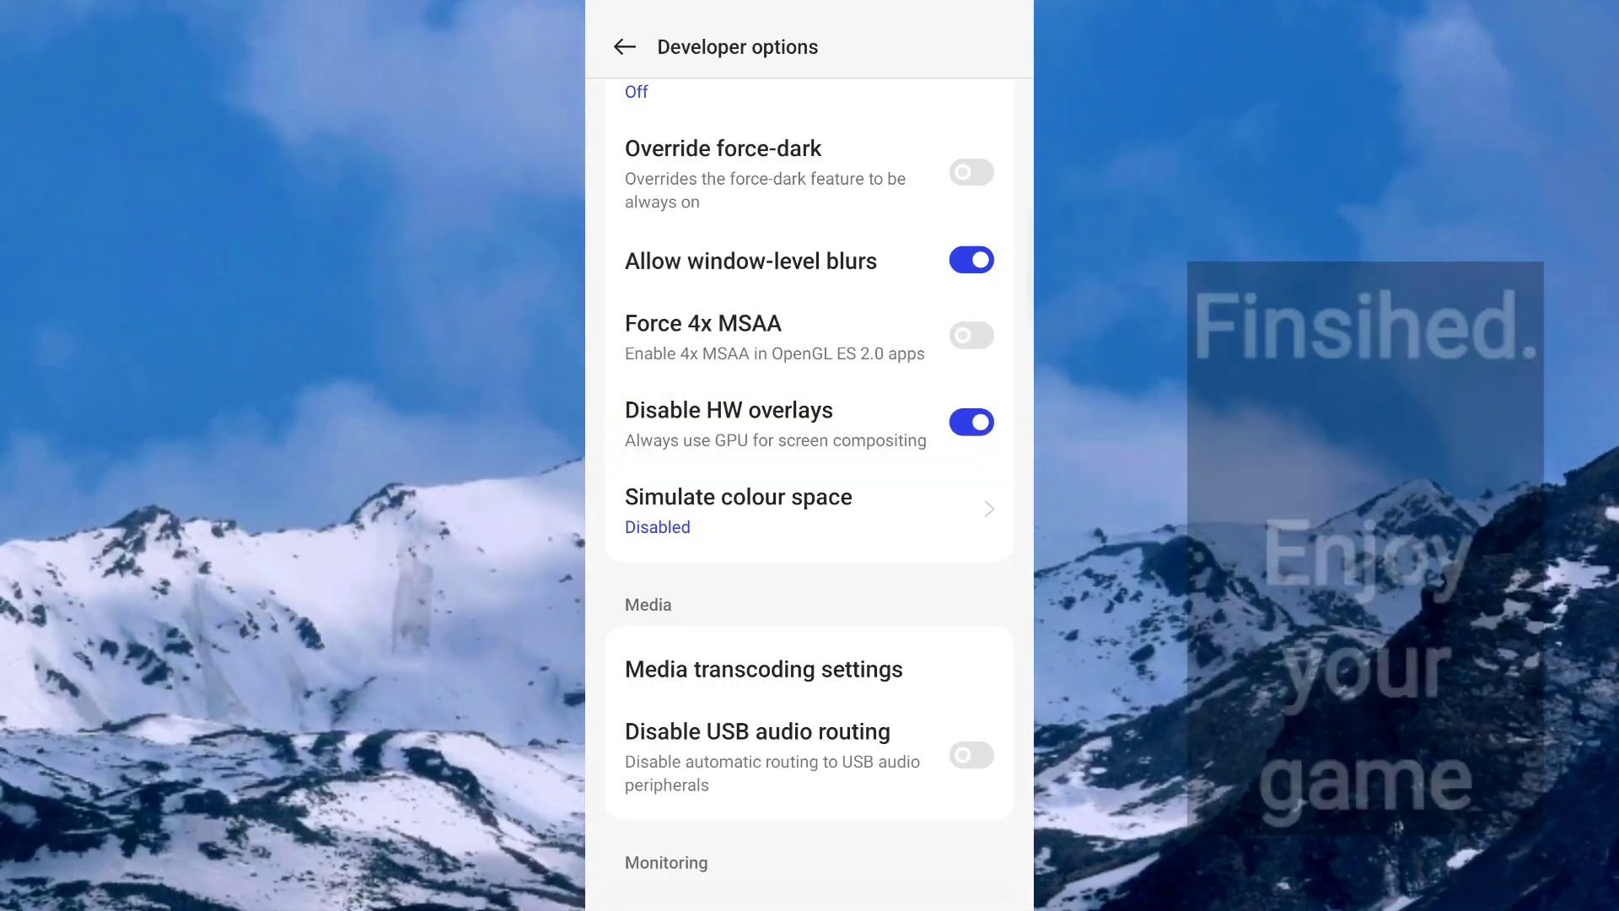